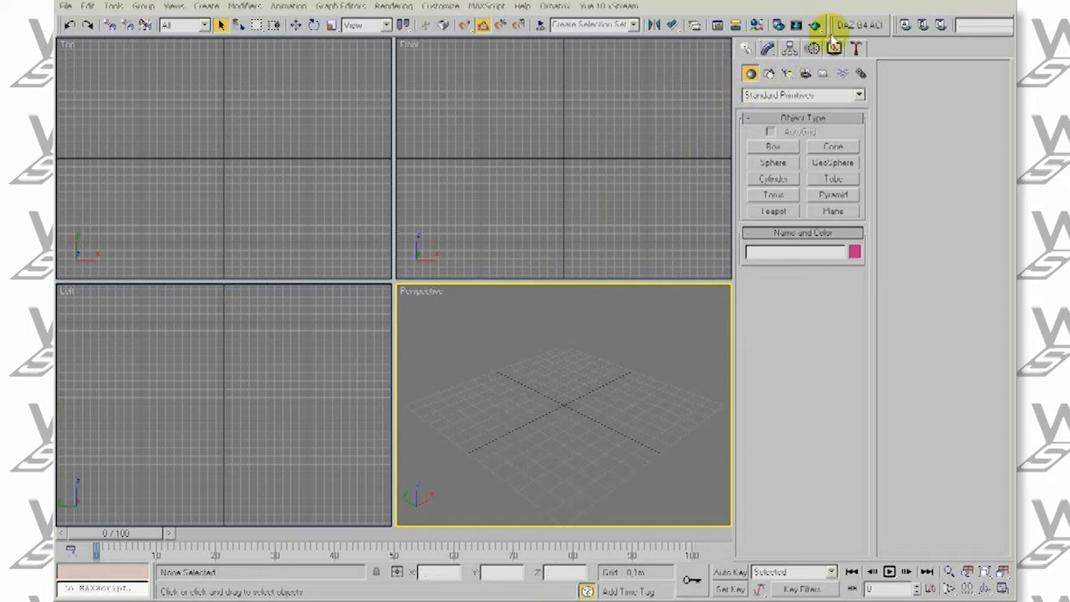
- Apply a dance pose to Victoria 4 with one arm raised and the head turned
left_click(860, 25)
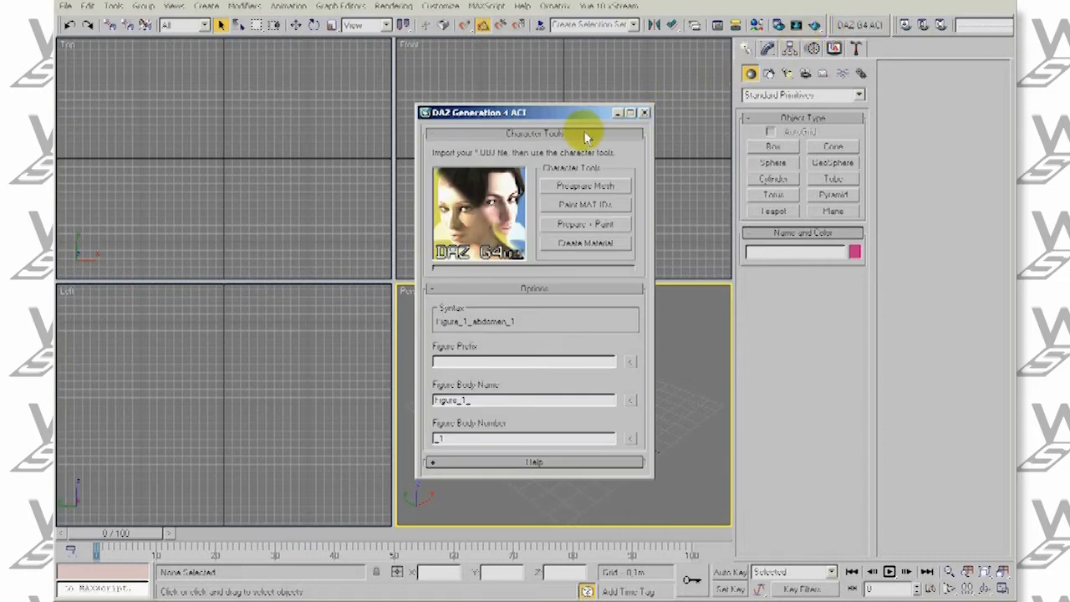
mouse_move(535, 444)
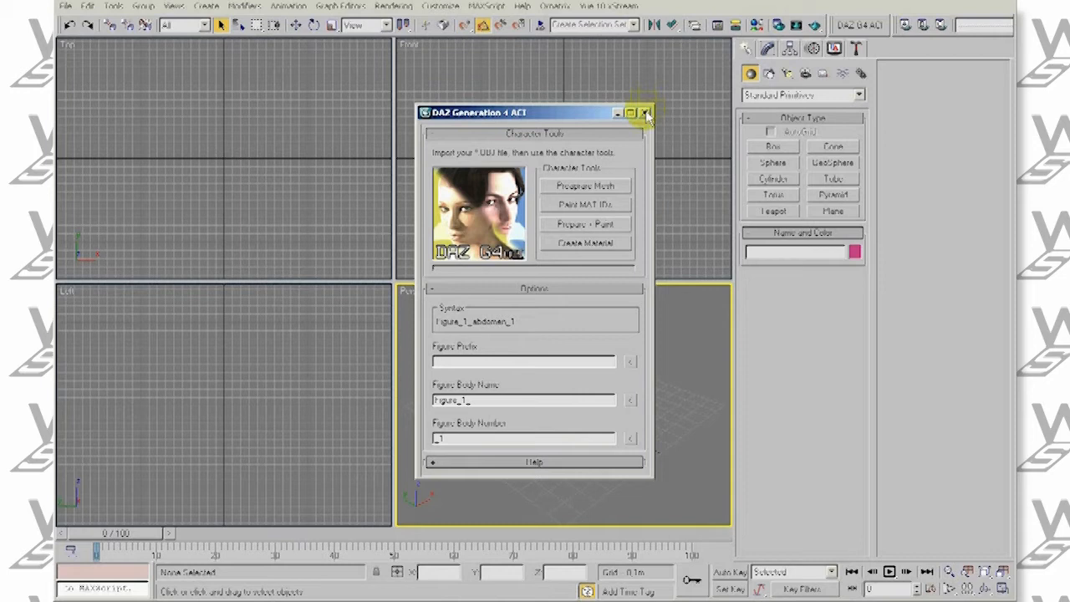
mouse_move(646, 114)
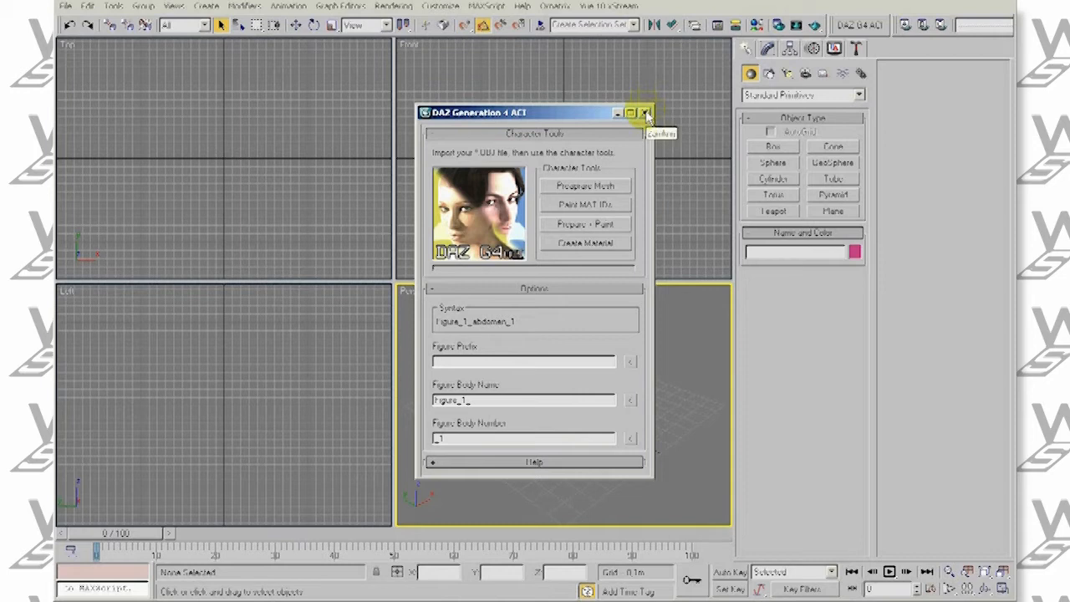
left_click(645, 114)
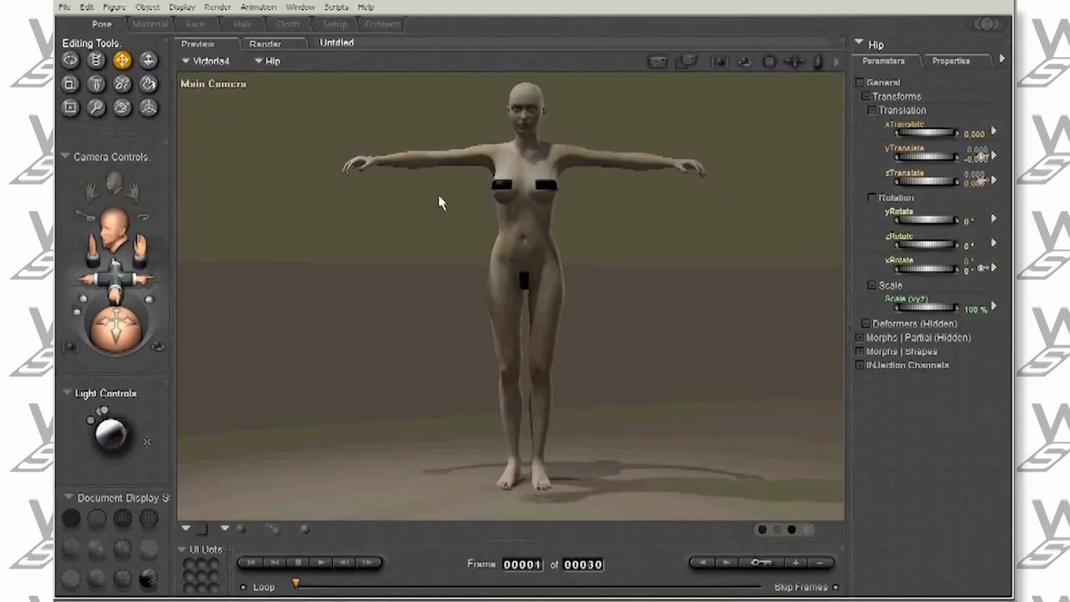
left_click(770, 62)
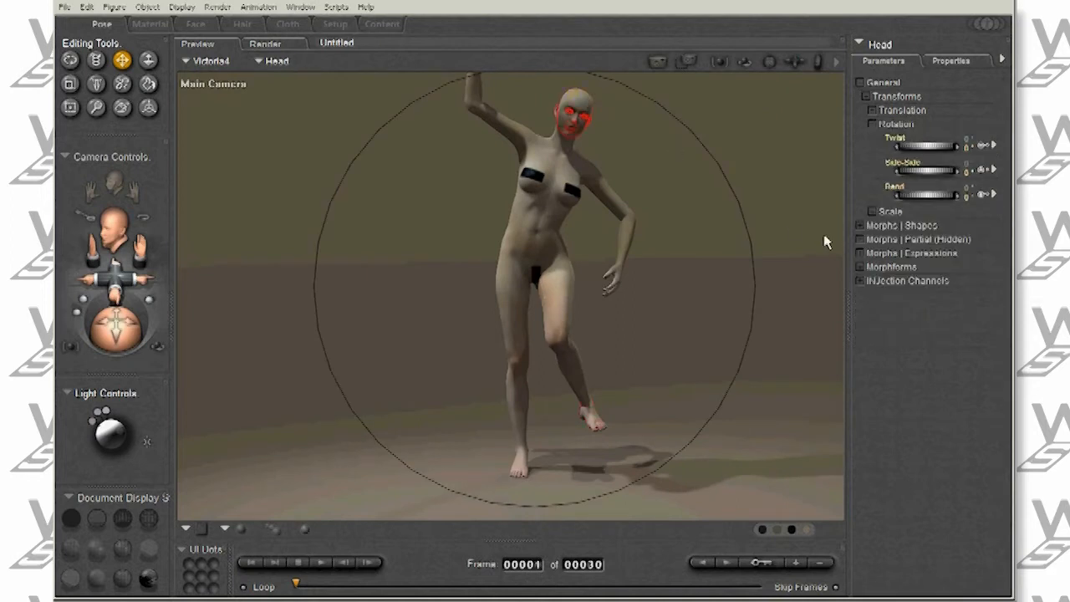
- Expand the head's Morphs > Expressions > Base parameters for adjustment
left_click(900, 253)
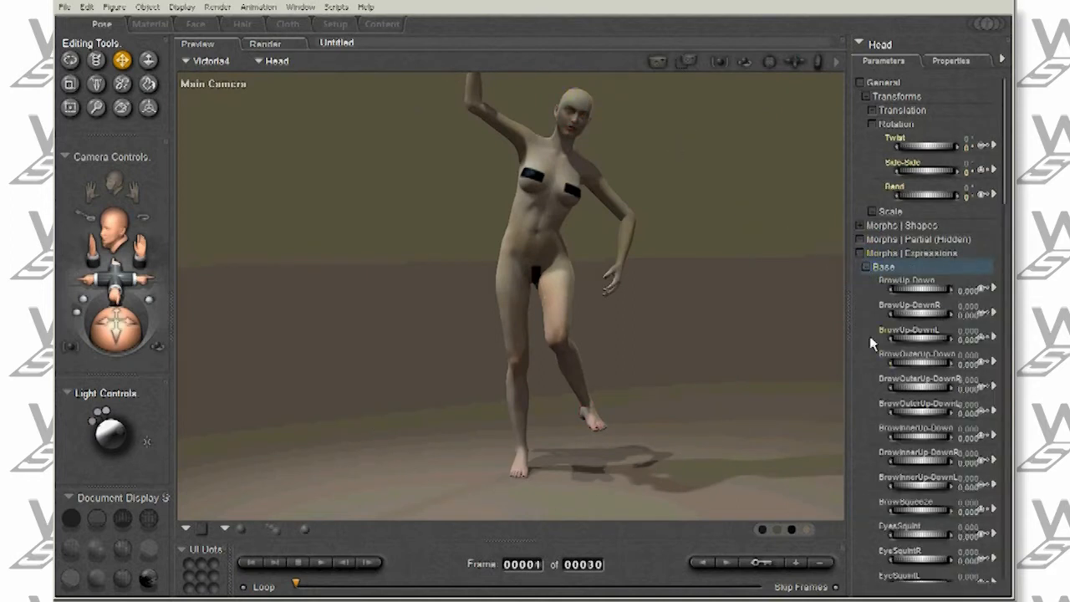
scroll("down", 3)
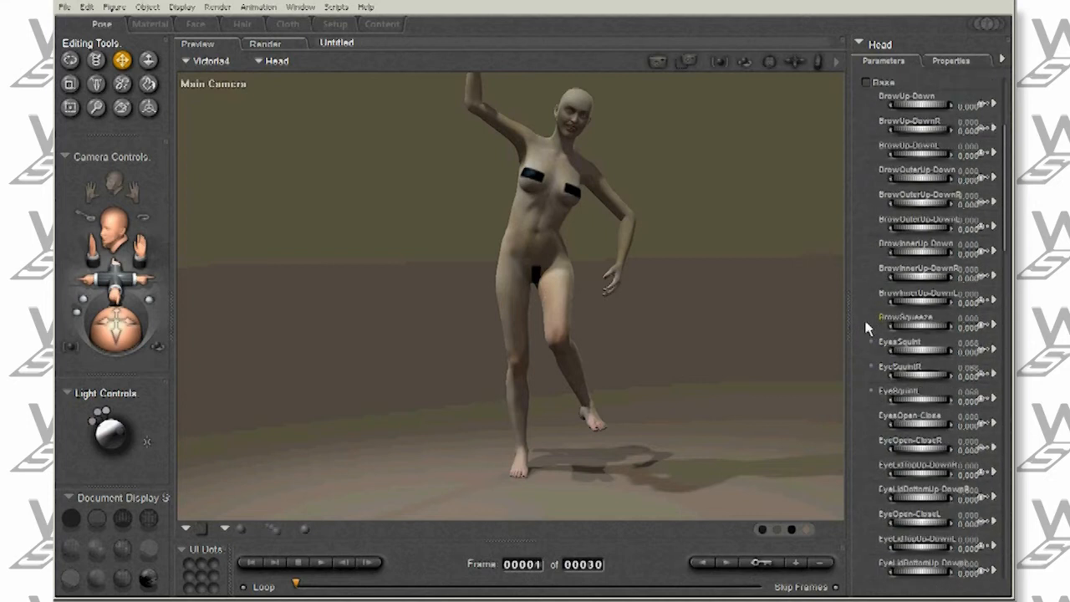
left_click(775, 62)
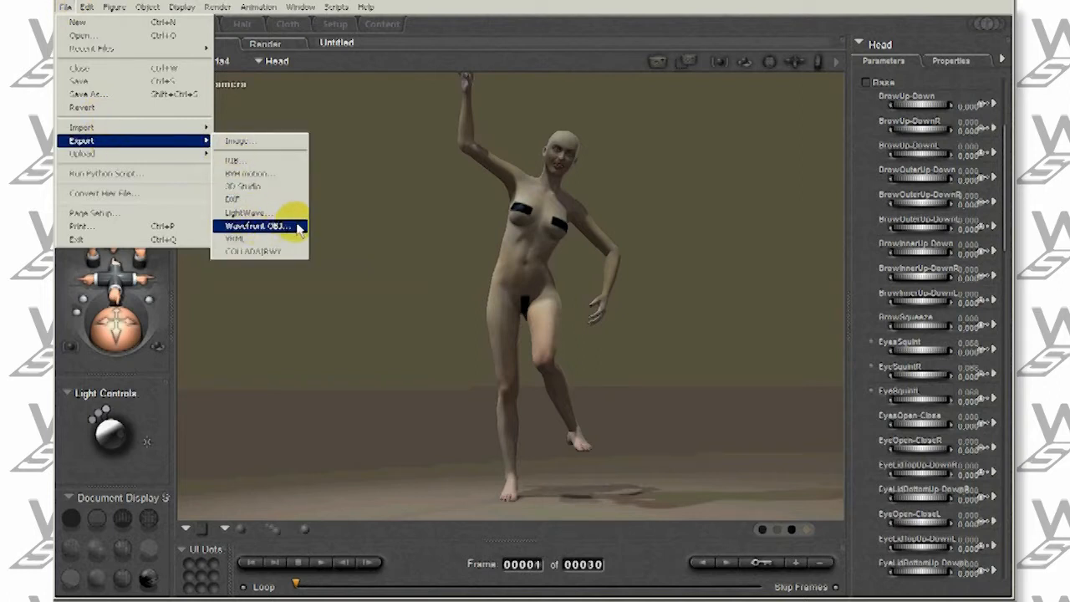
- Start a single-frame Wavefront OBJ export of the posed figure and its objects
left_click(257, 225)
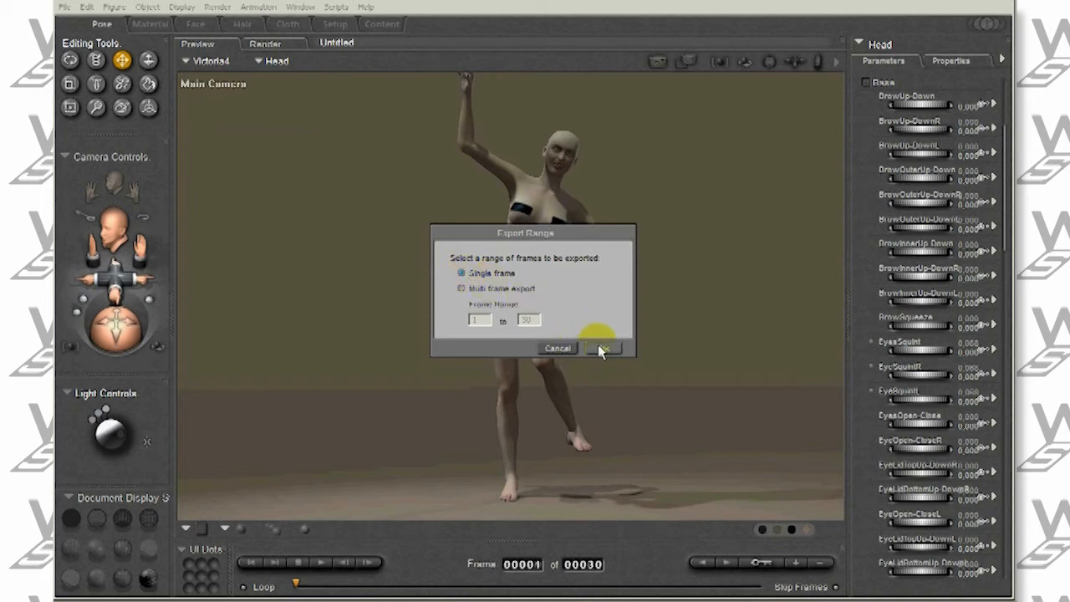
left_click(604, 350)
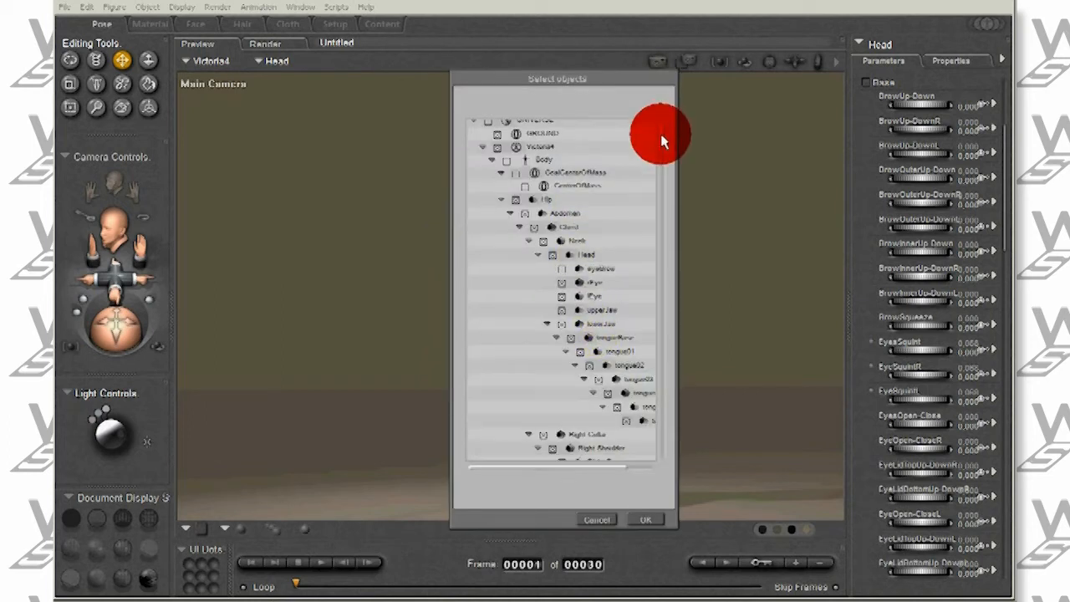
scroll("down", 3)
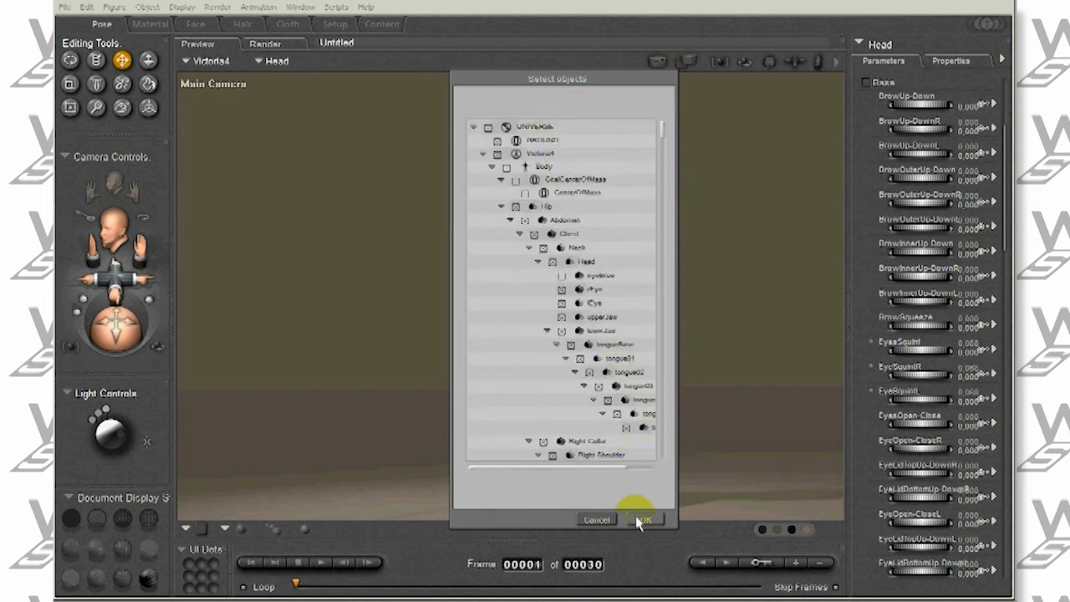
left_click(642, 518)
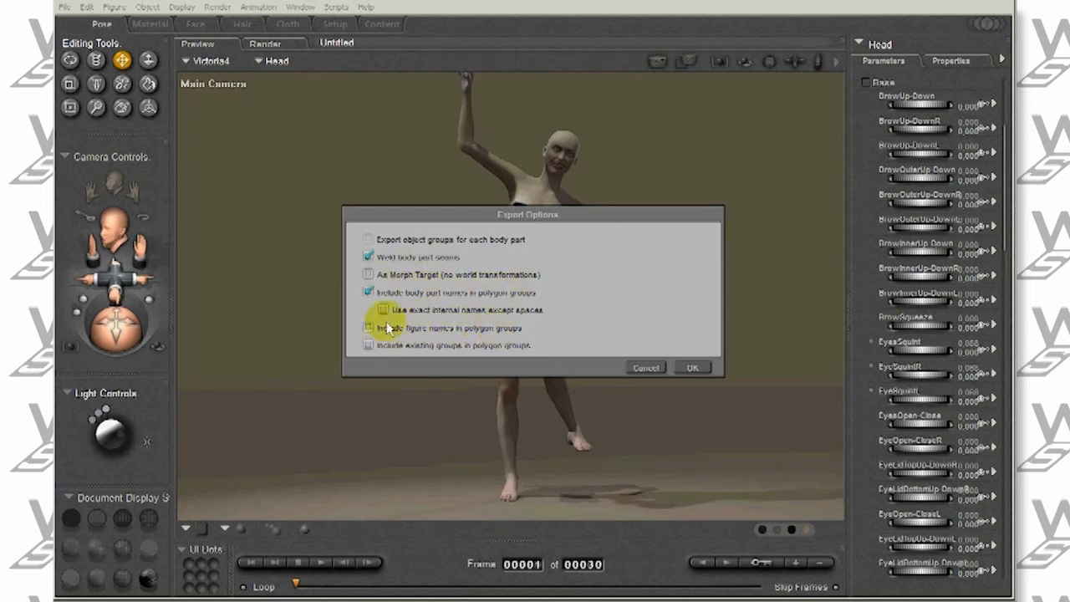
- Include figure names in polygon groups and save the export as kata.obj in the tutorial folder
left_click(367, 326)
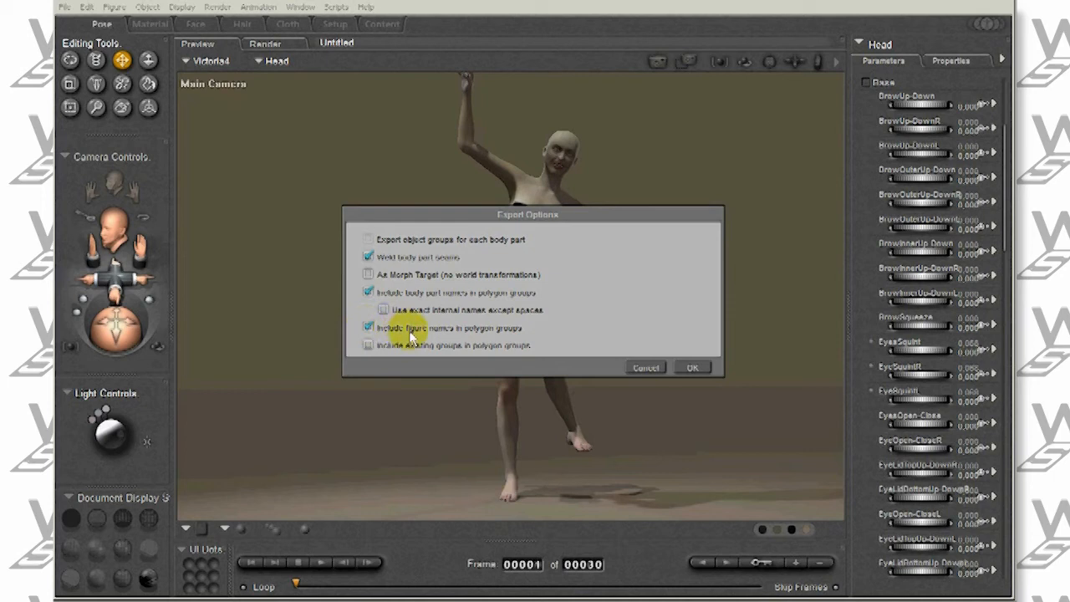
left_click(692, 367)
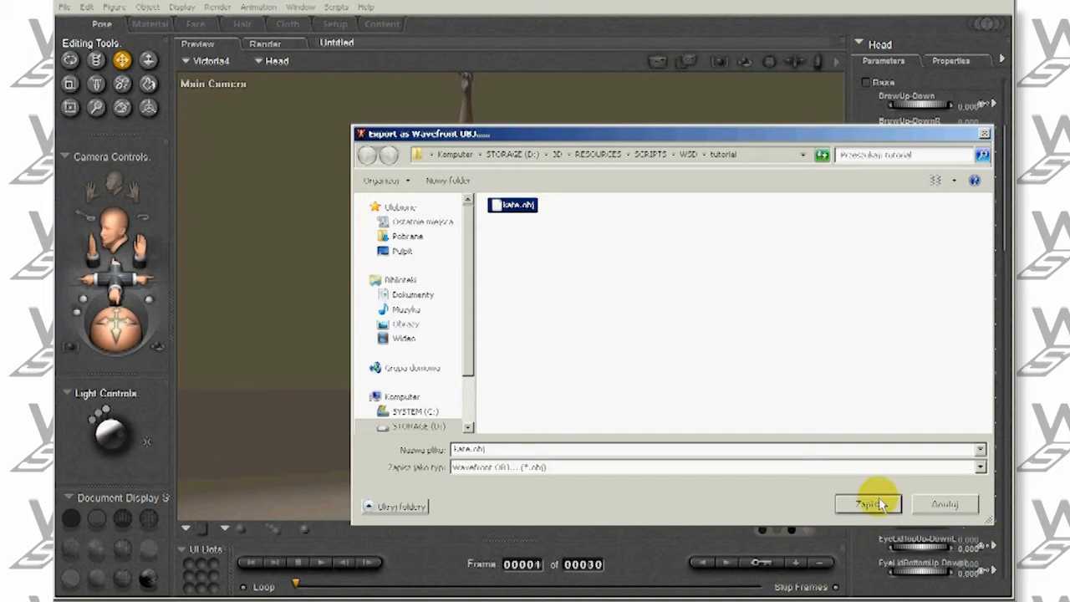
left_click(868, 503)
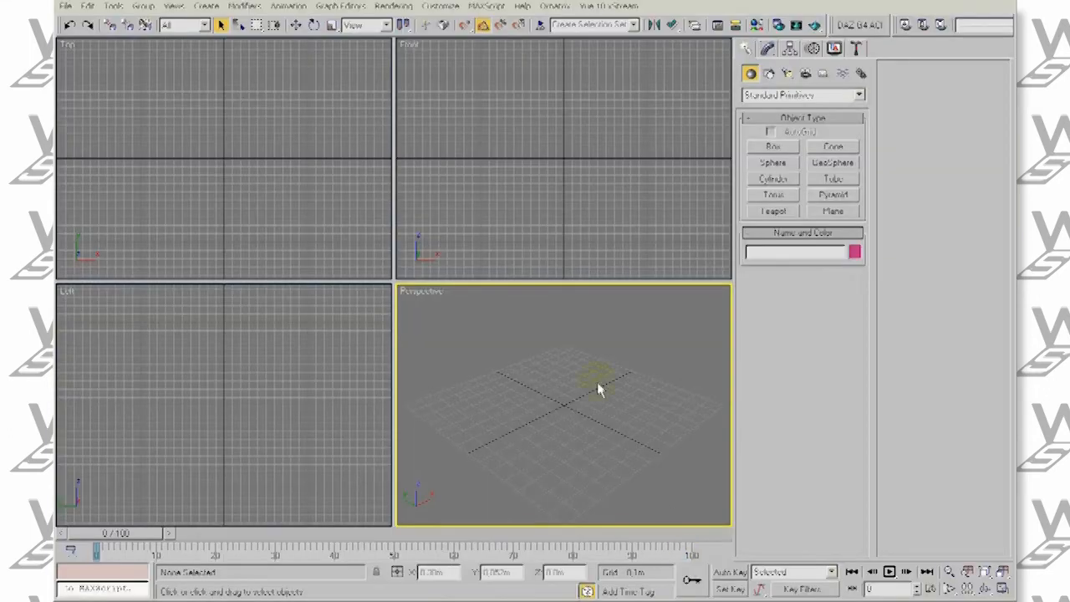
- Reset 3ds Max to a fresh empty scene via File > Reset, confirming the prompt
left_click(67, 6)
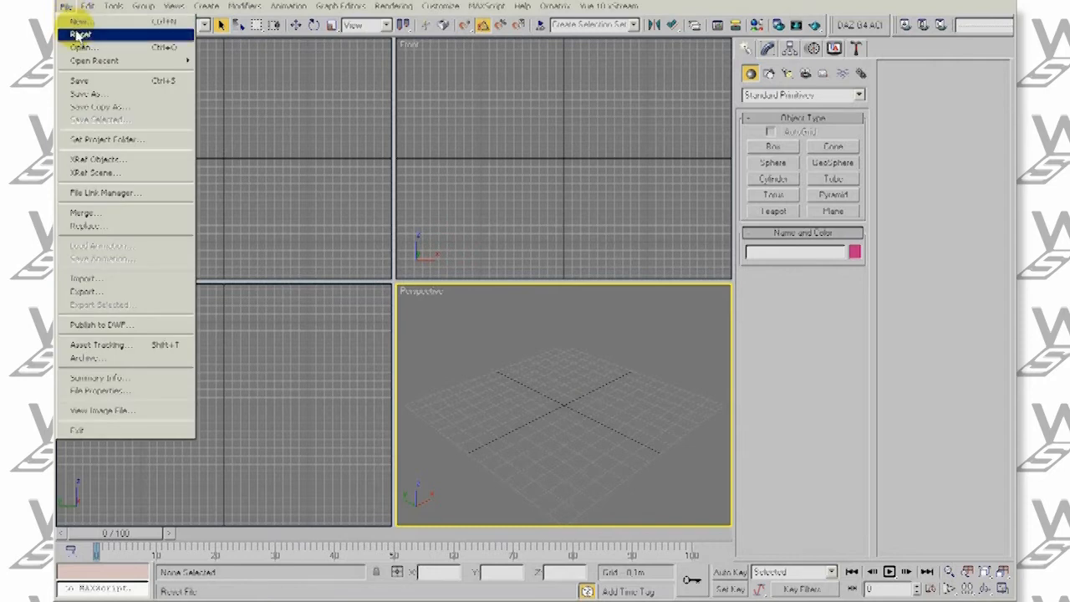
left_click(80, 33)
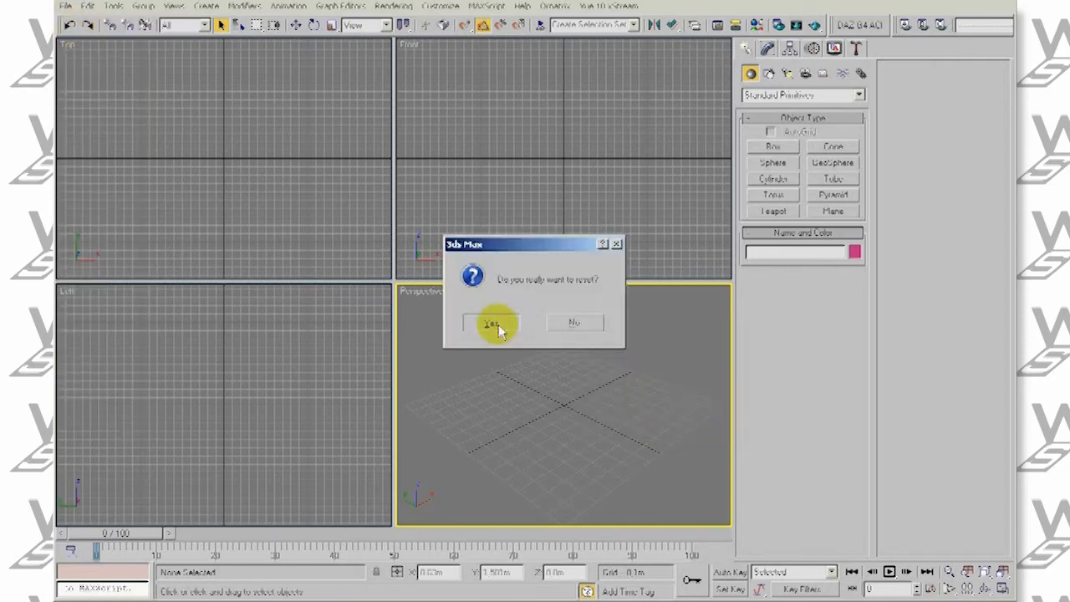
left_click(489, 323)
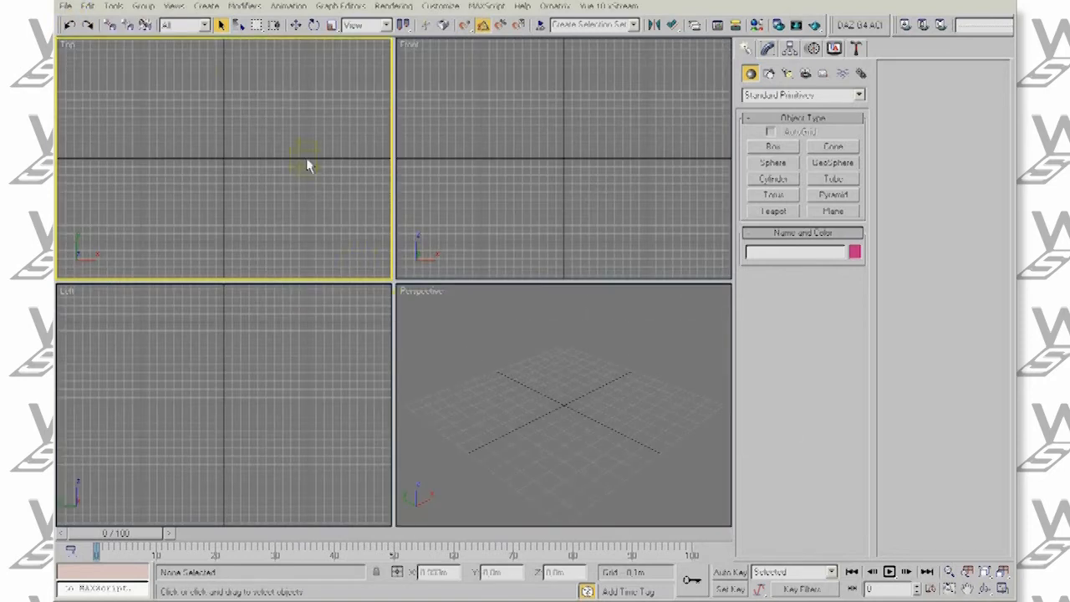
left_click(66, 7)
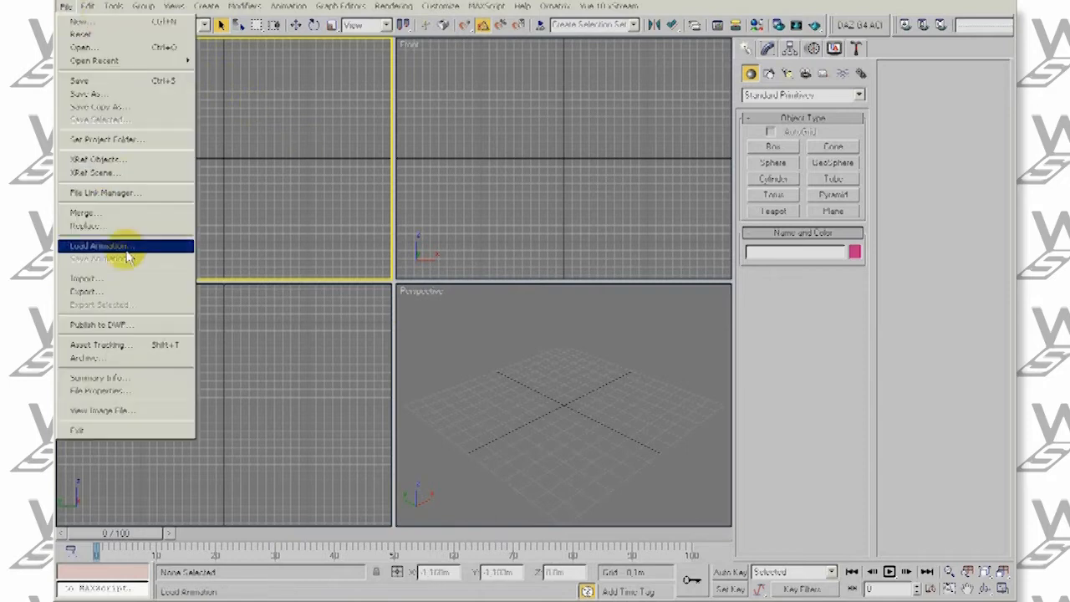
- Choose the exported kata.obj file in the Import dialog
left_click(87, 278)
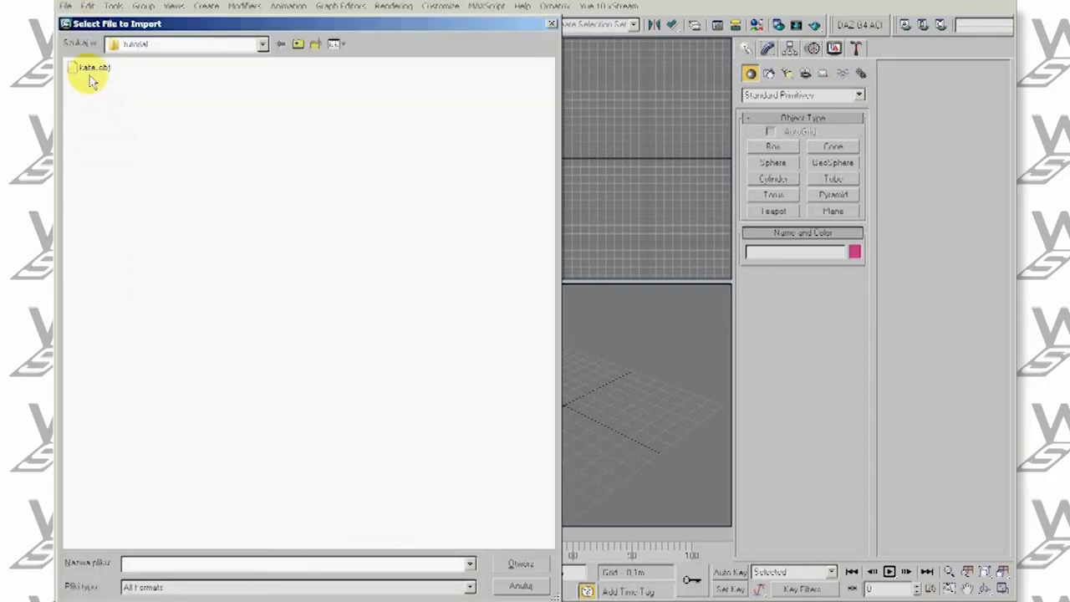
double_click(90, 67)
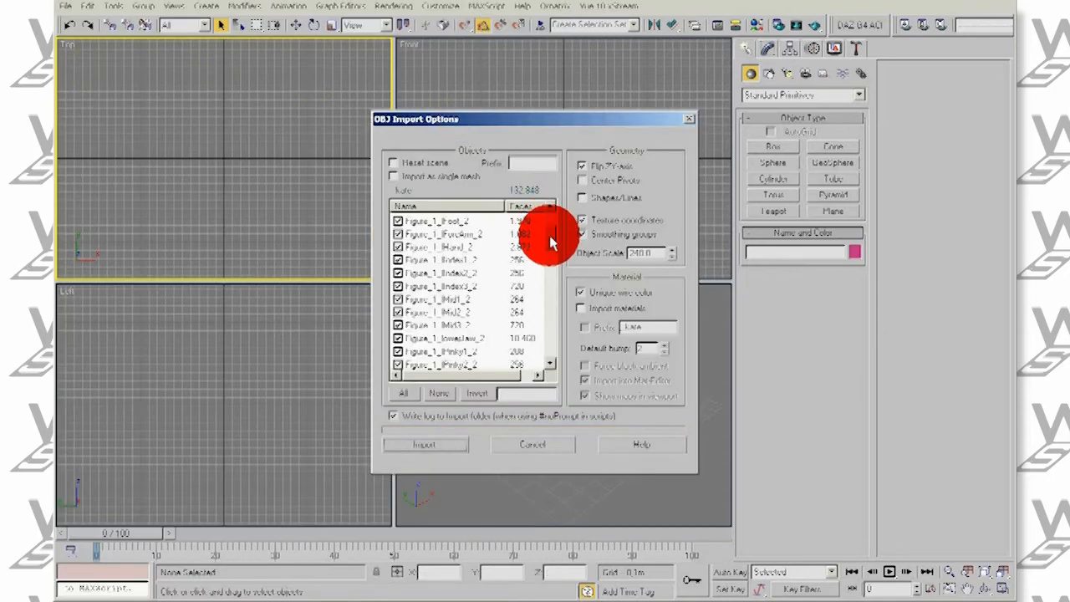
scroll("down", 3)
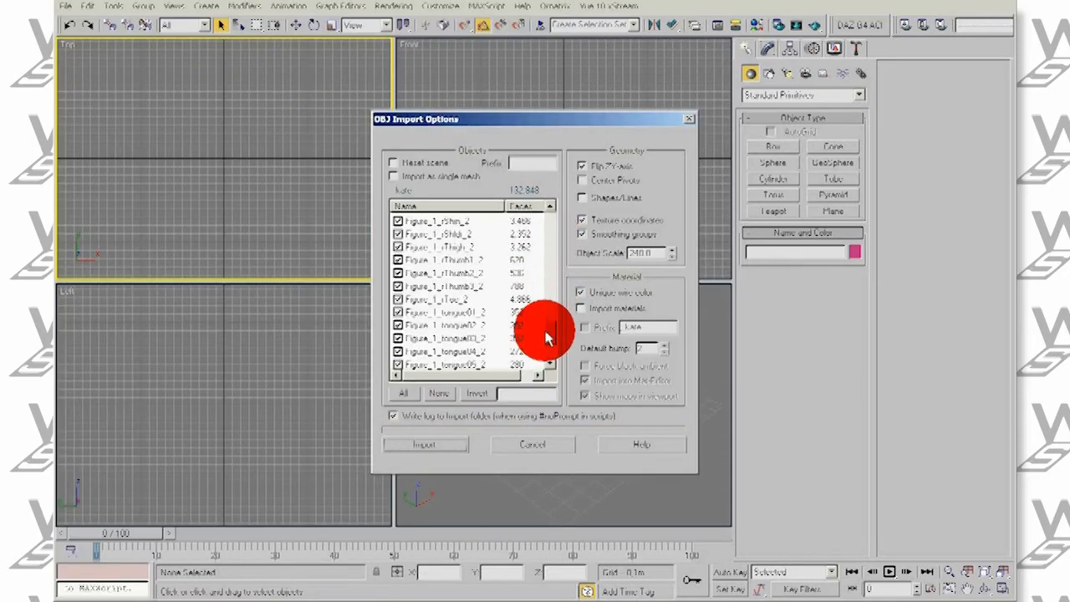
scroll("down", 3)
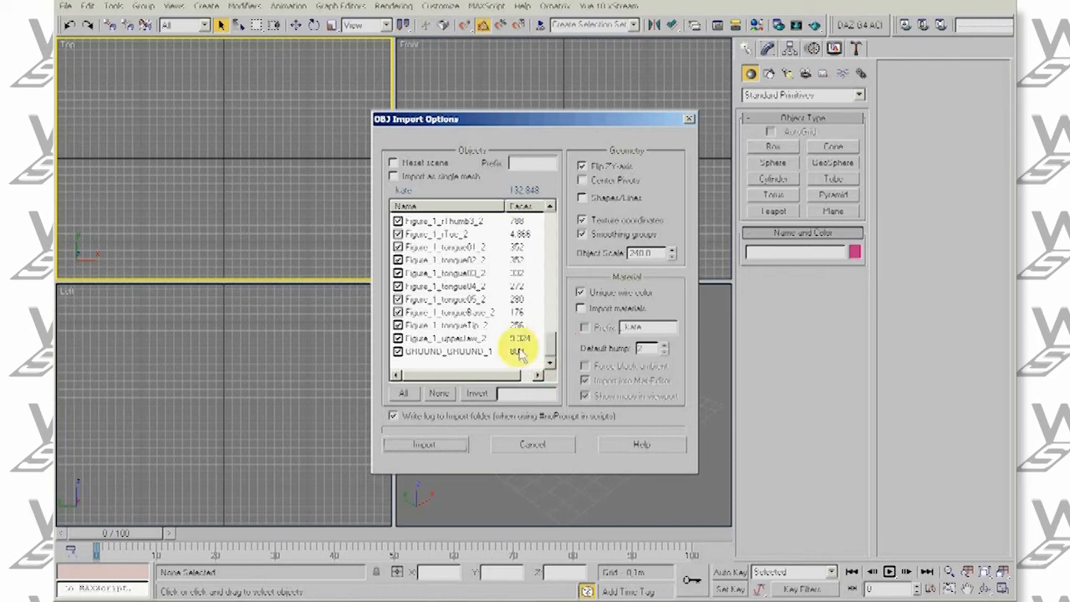
scroll("down", 3)
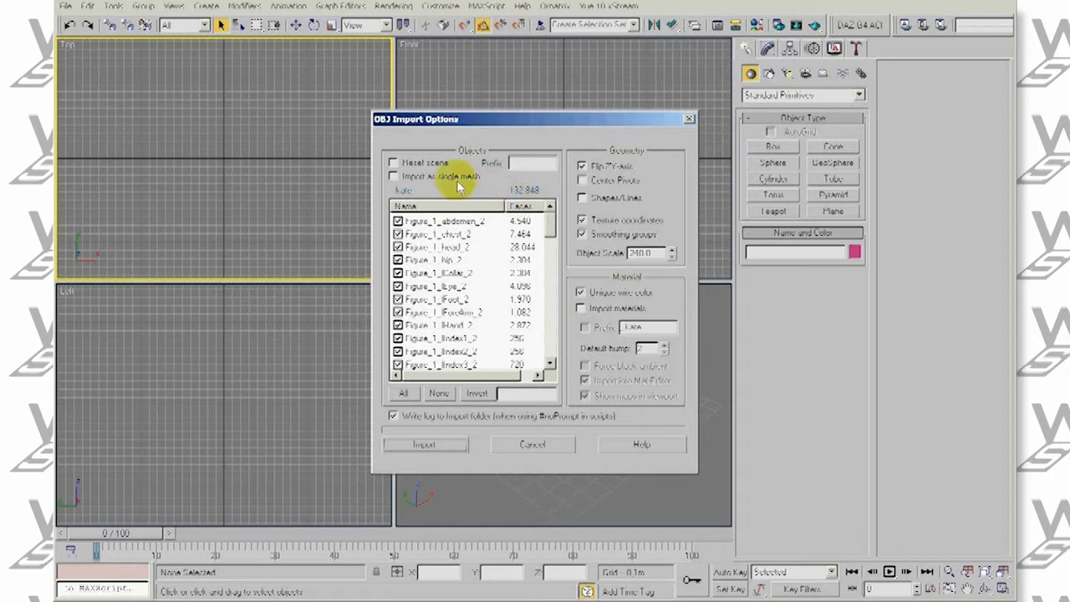
mouse_move(472, 178)
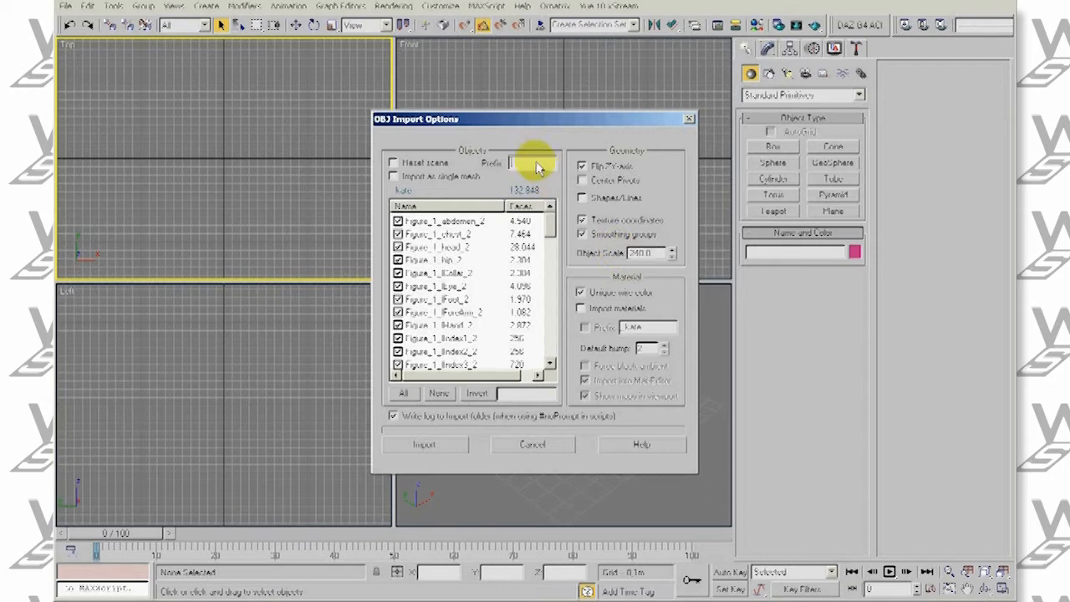
- Import the OBJ with the prefix kata so the body parts arrive as kata_ meshes
type("kata")
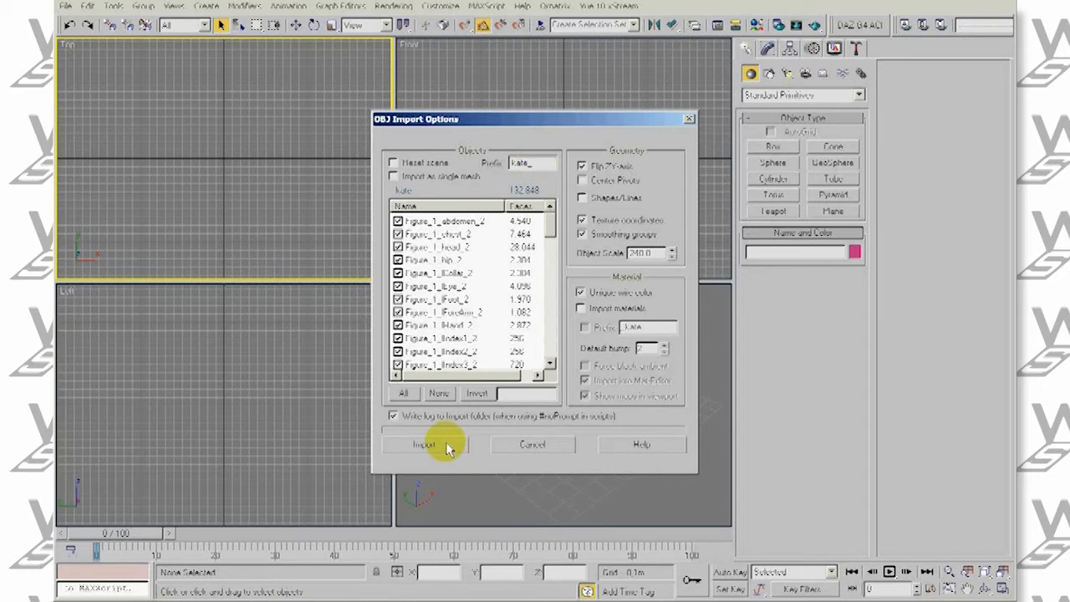
left_click(425, 445)
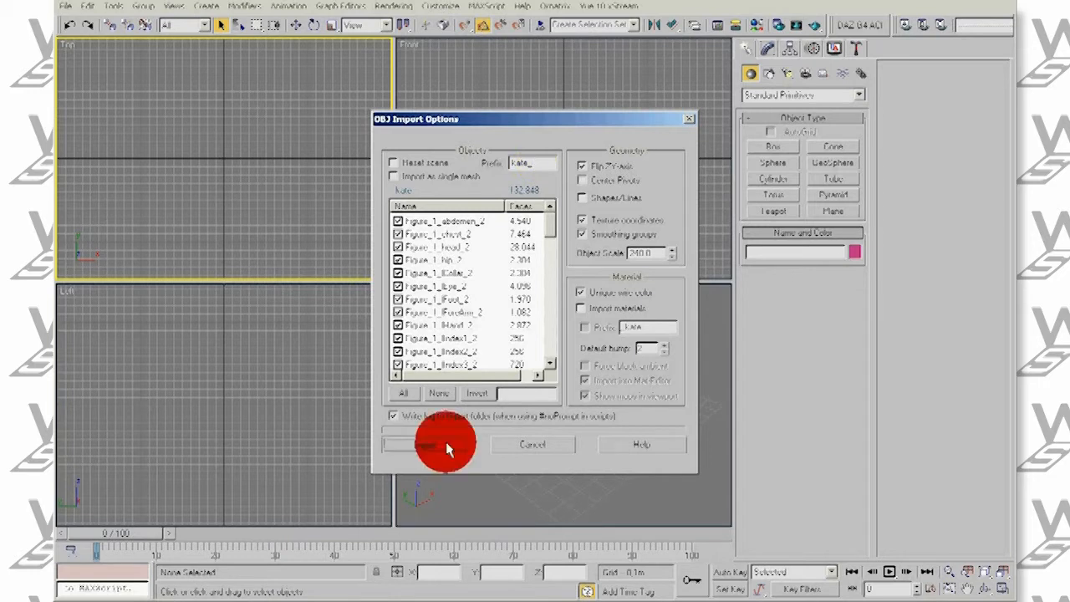
left_click(443, 445)
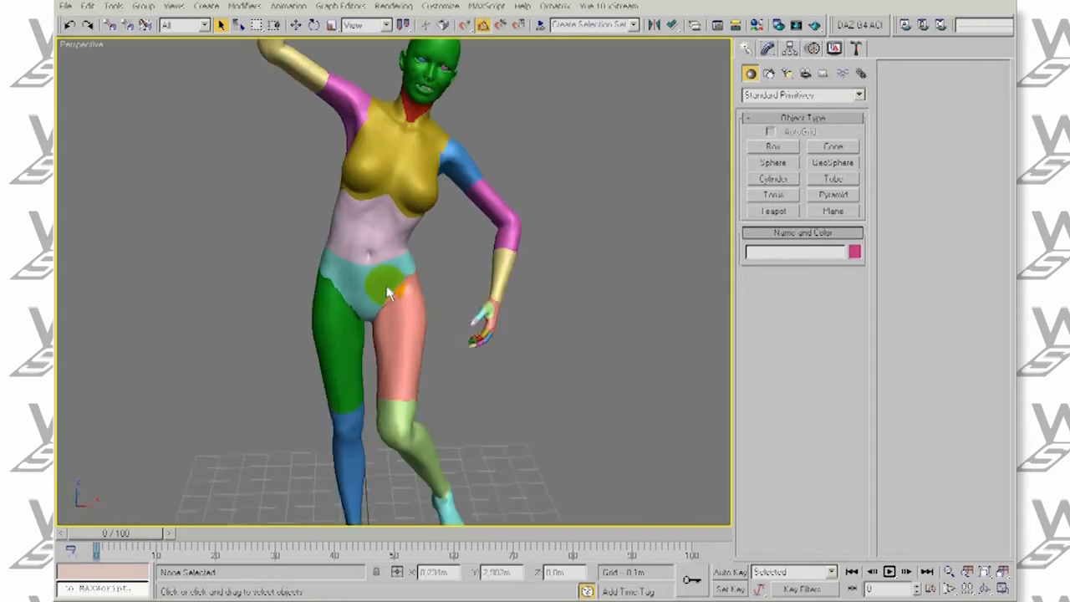
- Select one imported body part and check its Editable Mesh Attach options in the Modify panel
left_click(410, 284)
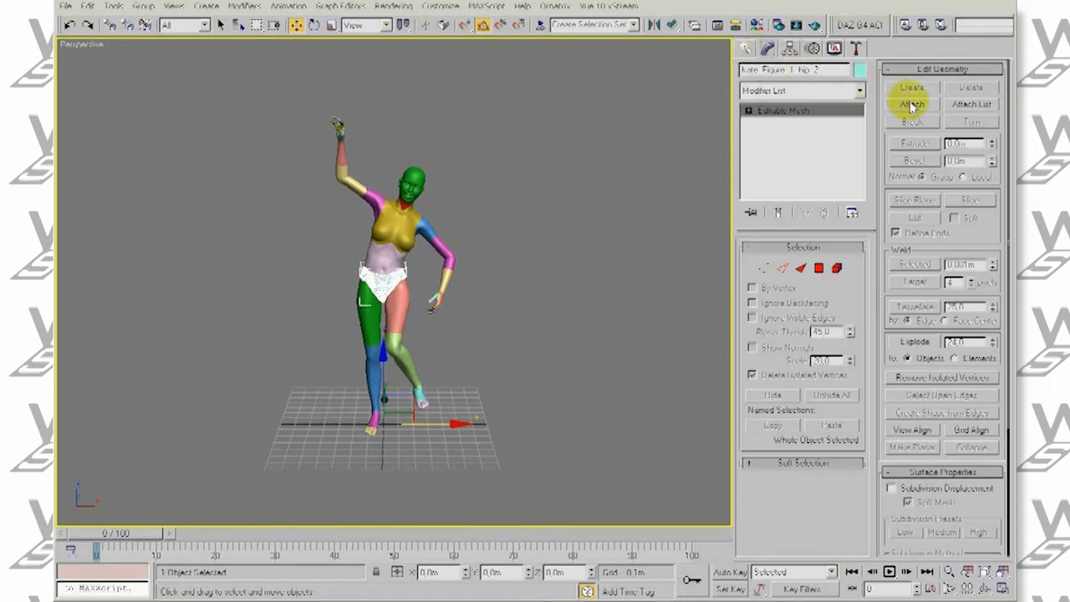
left_click(913, 104)
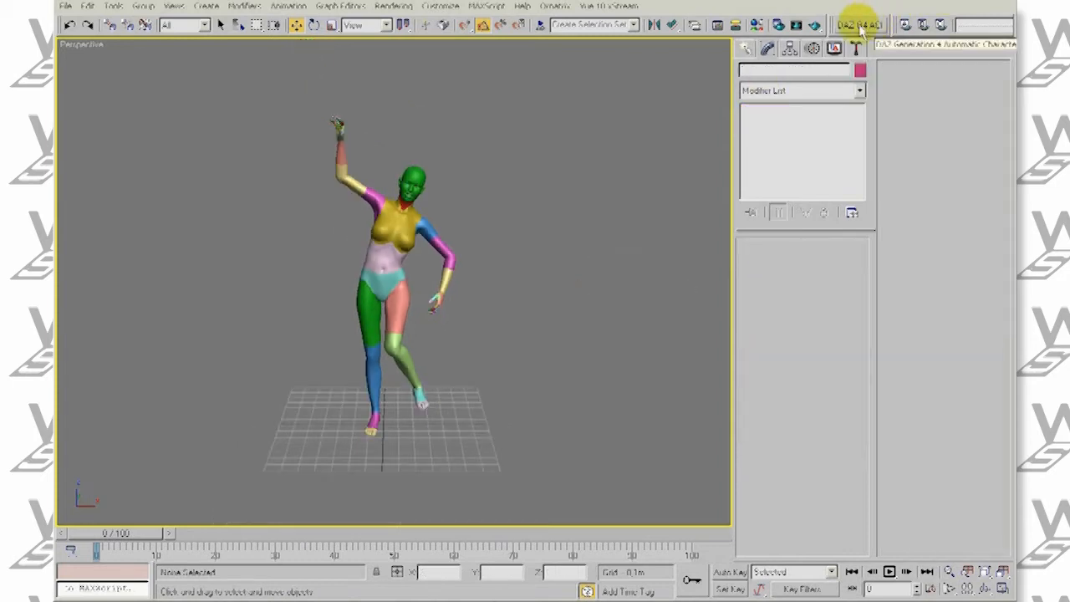
- Set the DAZ Generation 4 ACI Figure Prefix to Kate to match the imported parts
left_click(860, 25)
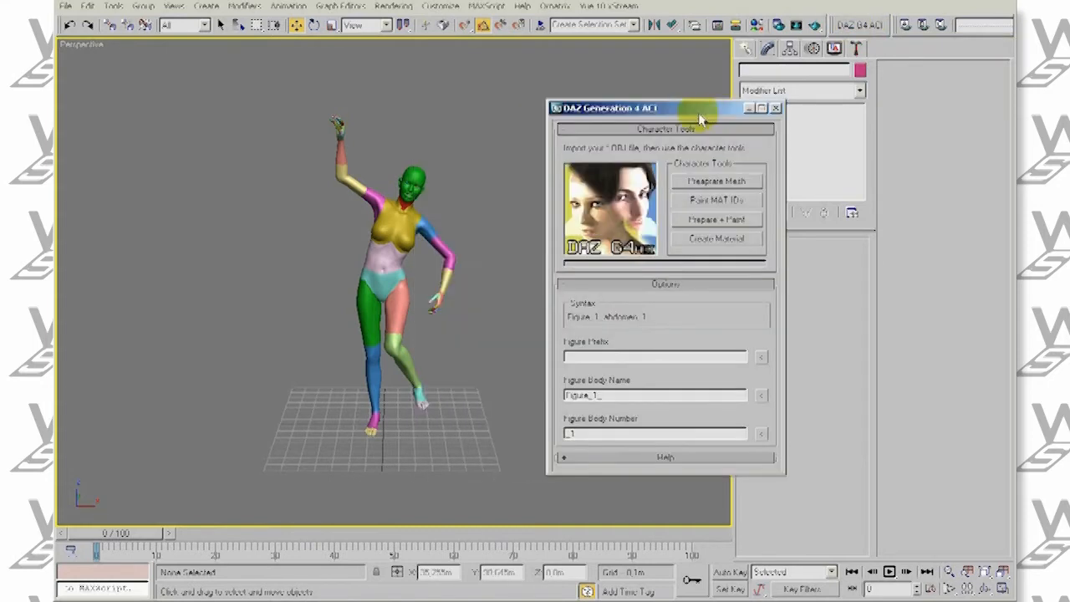
mouse_move(393, 271)
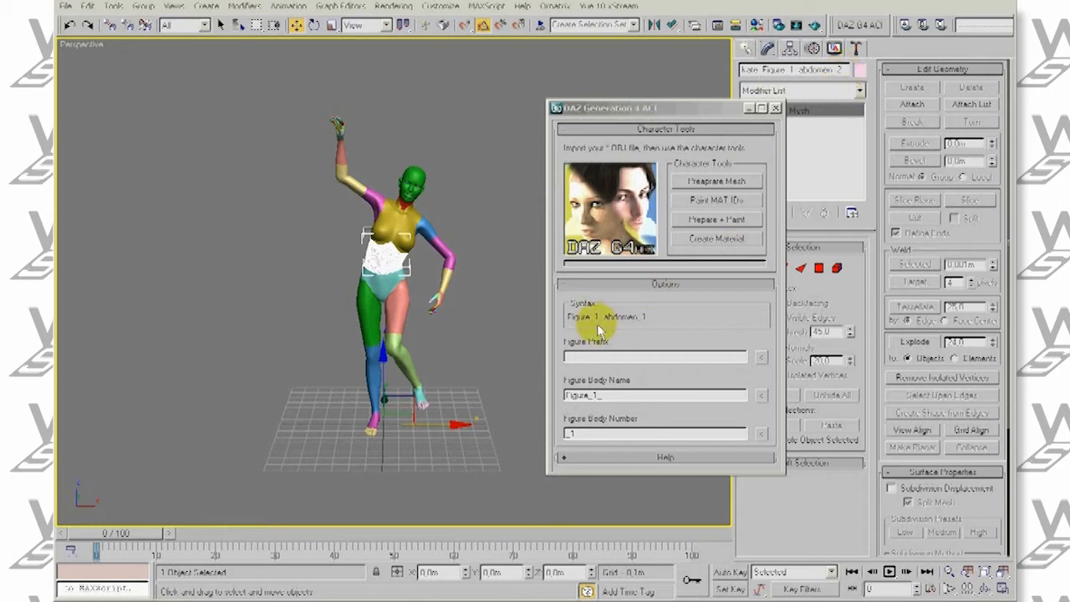
mouse_move(605, 354)
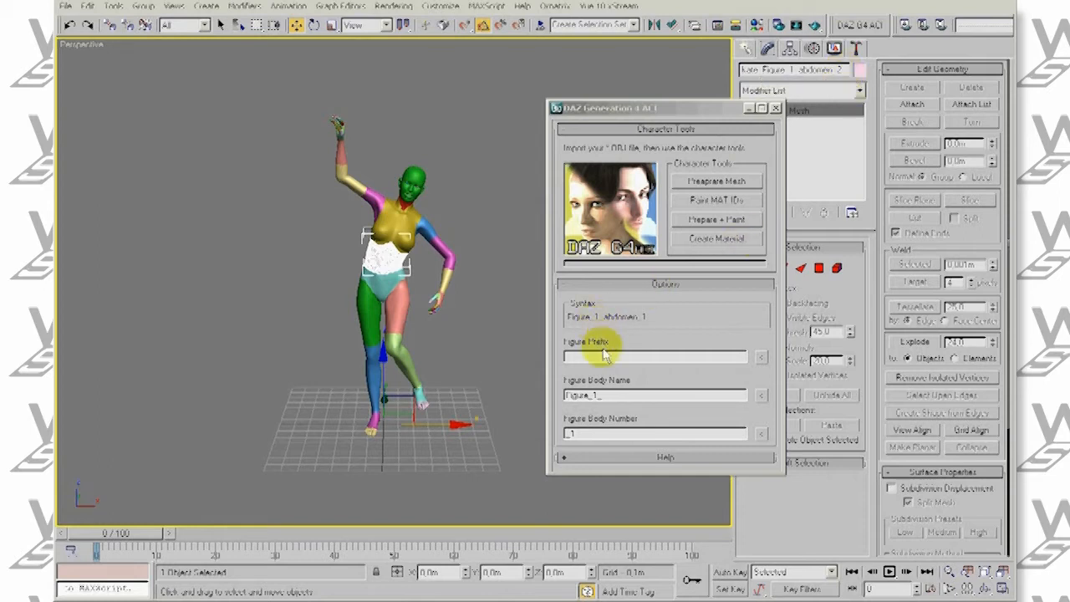
type("Kate_")
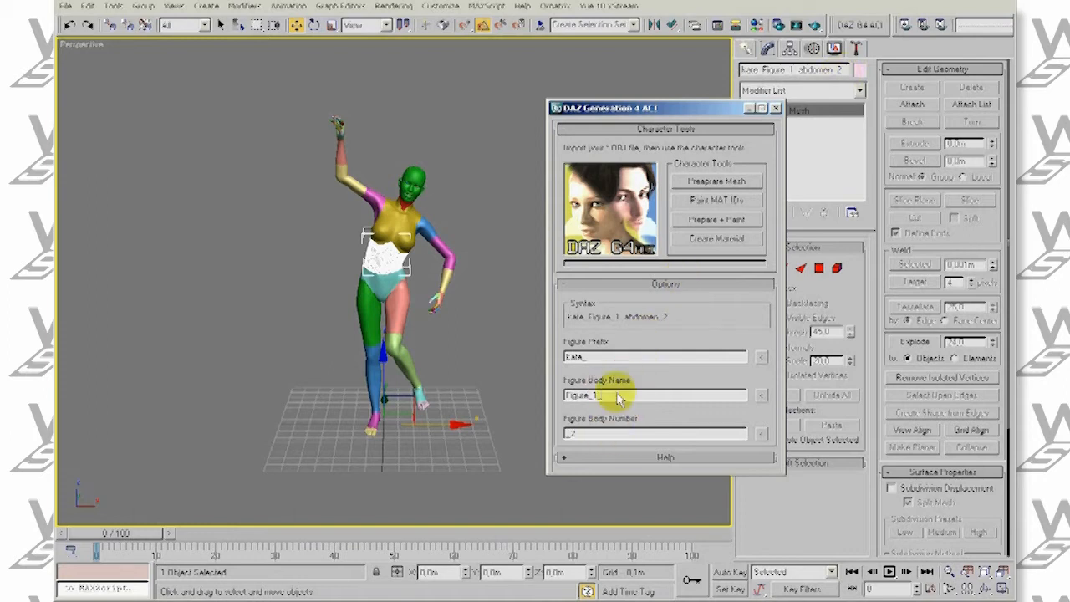
mouse_move(716, 181)
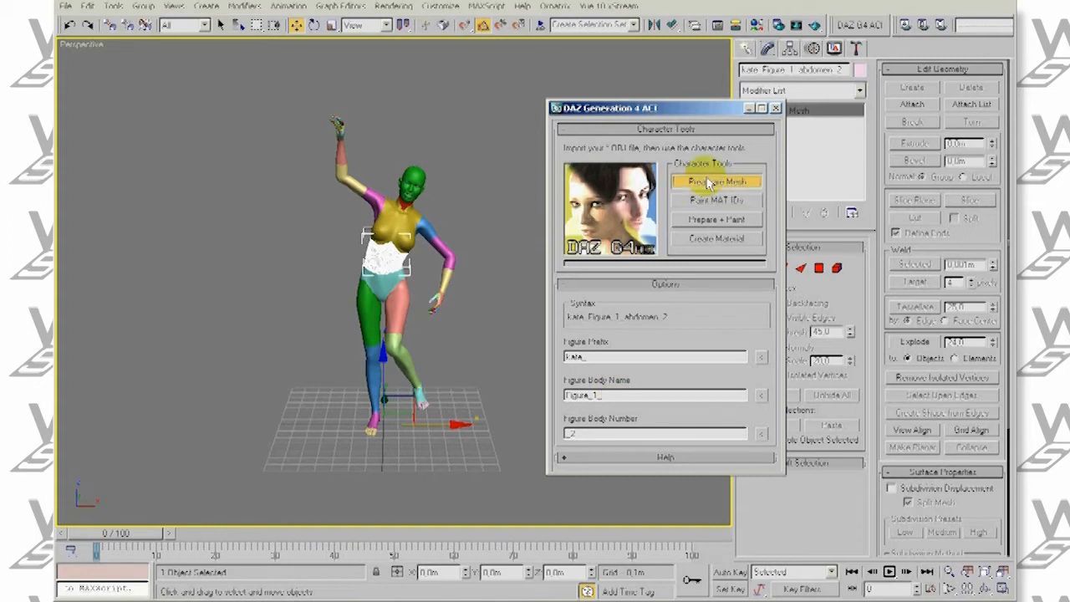
- Run Prepare Mesh to weld all figure parts into one body mesh and select it
left_click(715, 183)
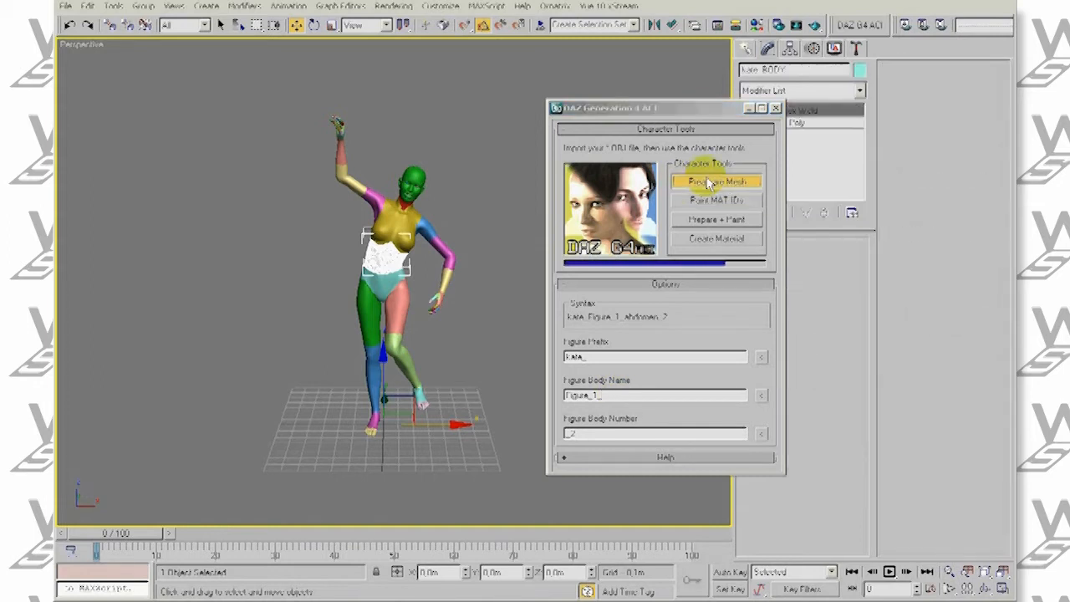
left_click(716, 181)
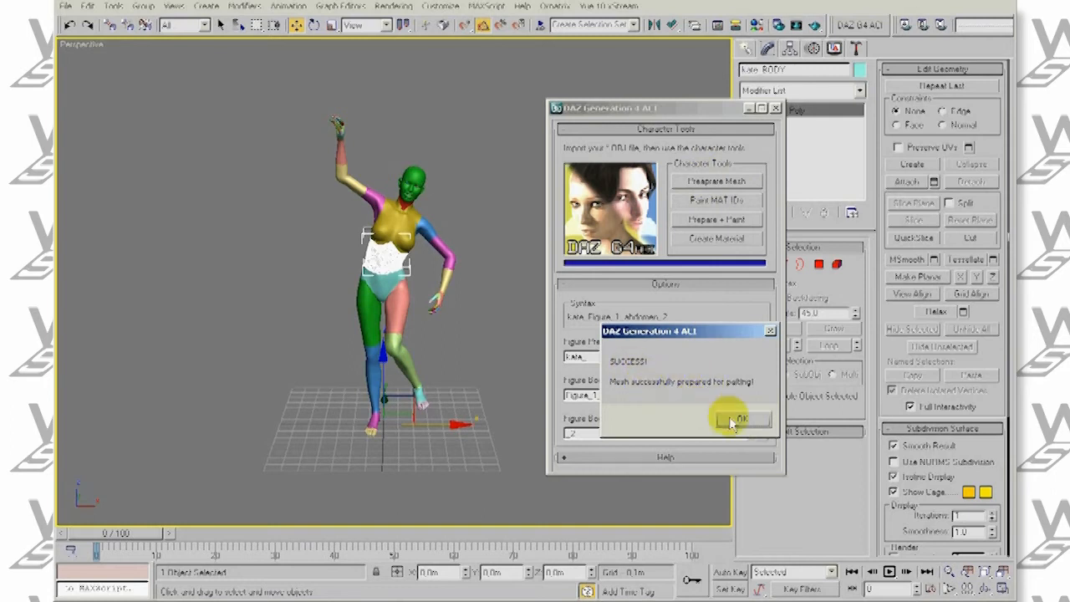
left_click(740, 418)
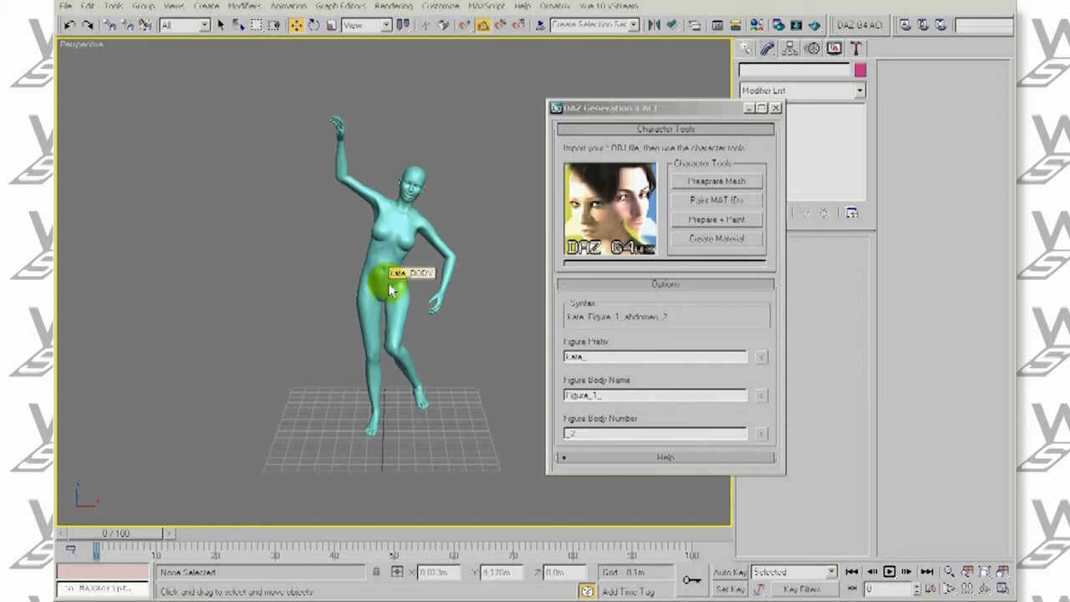
left_click(393, 284)
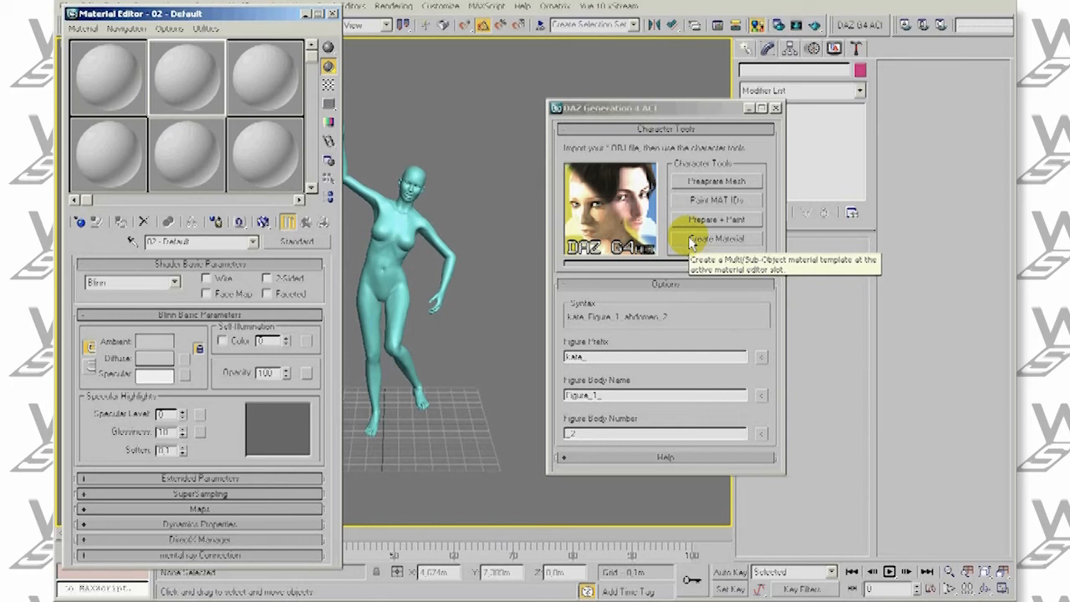
- Run Create Material to build and apply the multi/sub-object material template for the body
left_click(716, 238)
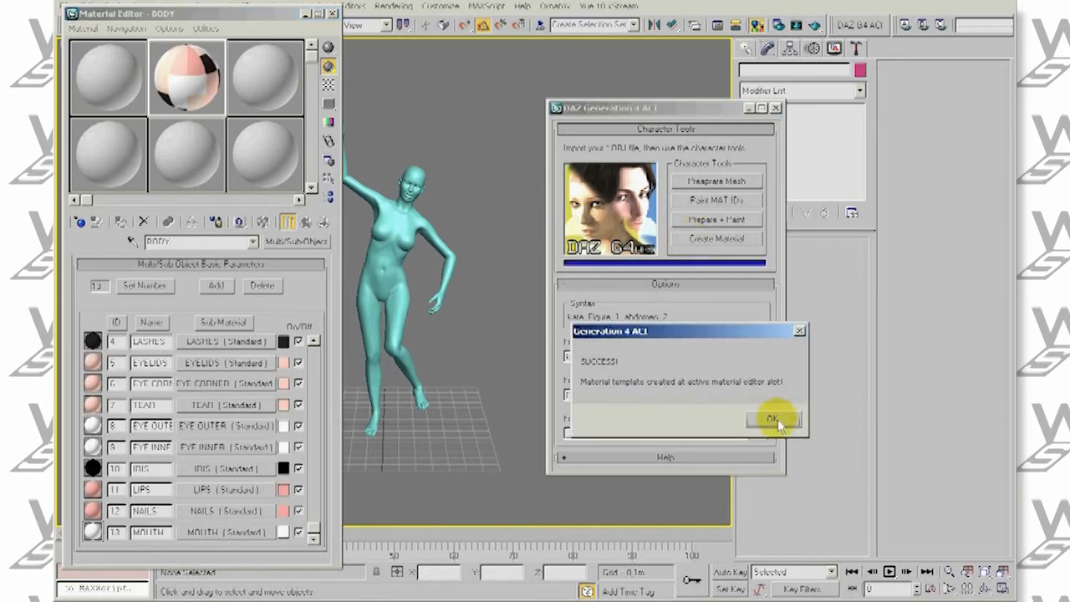
left_click(771, 418)
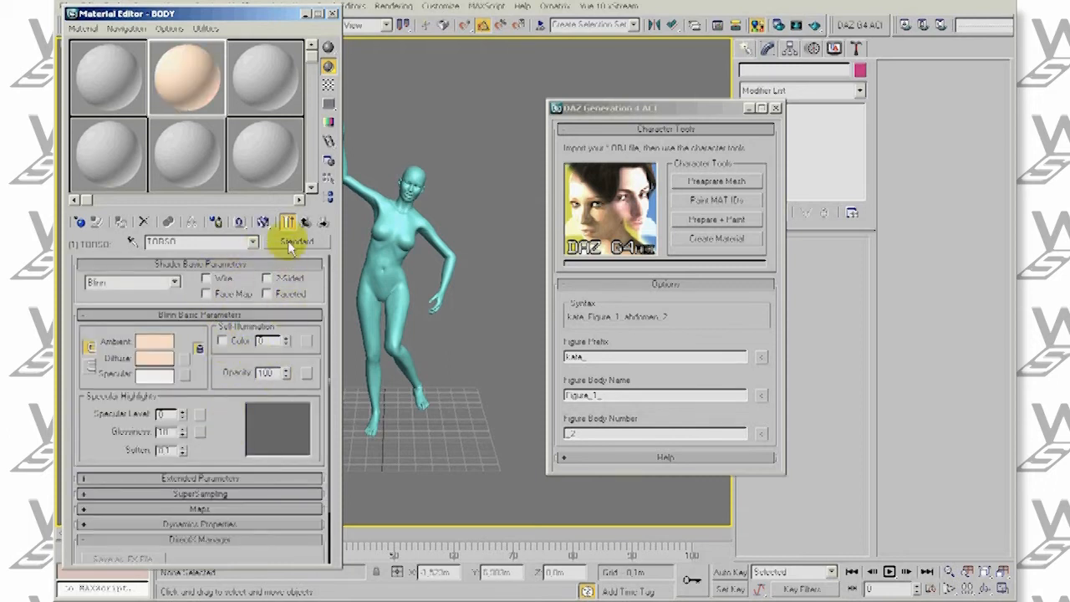
left_click(297, 241)
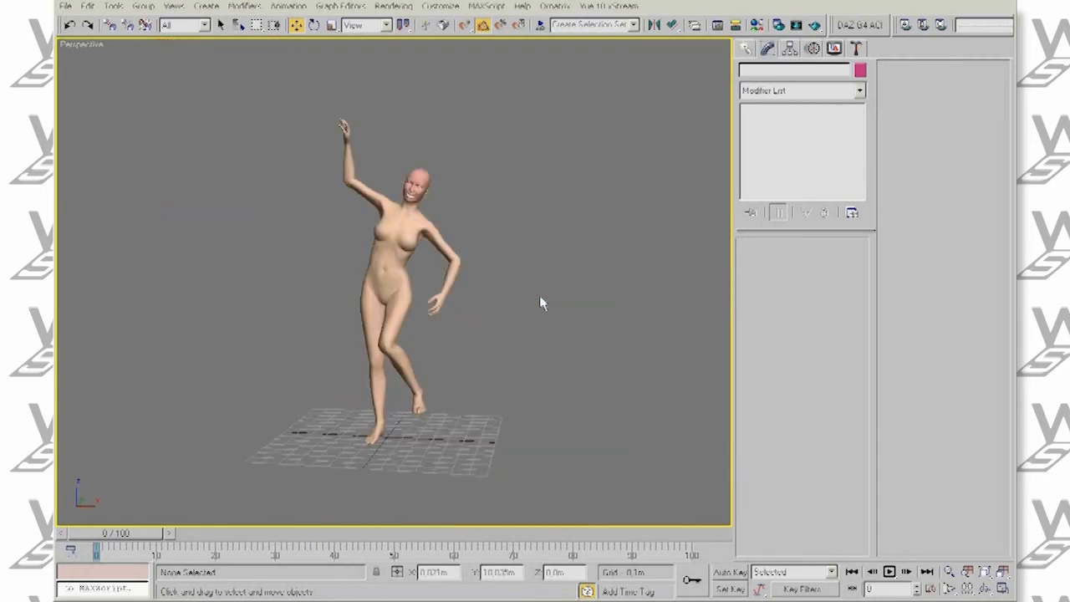
- Load the SAMPLE_BODY multi-material from sample_body.mat, replacing the current material
left_click(757, 25)
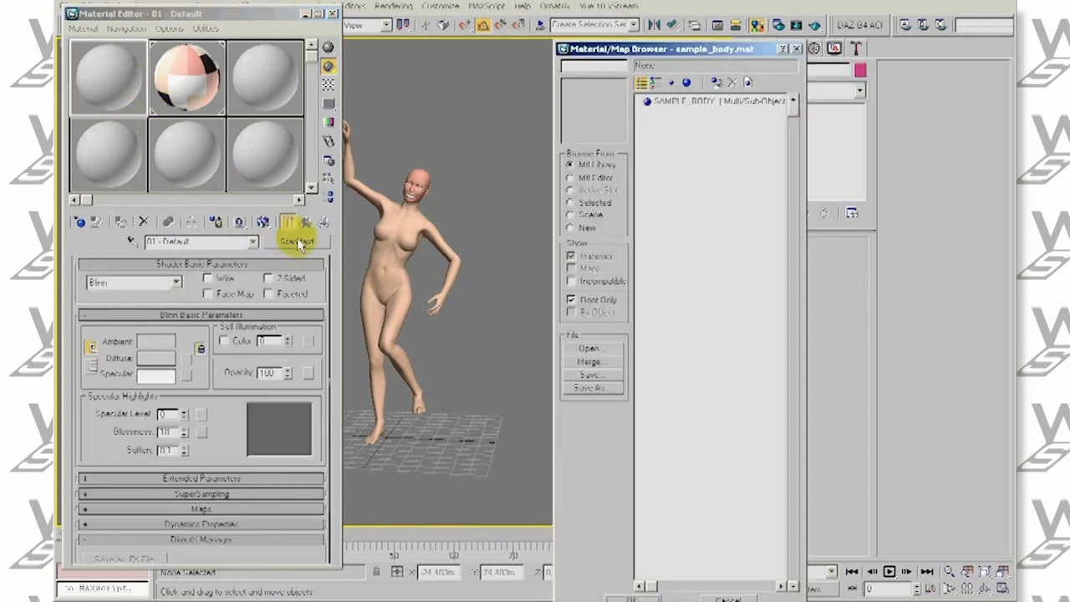
left_click(710, 102)
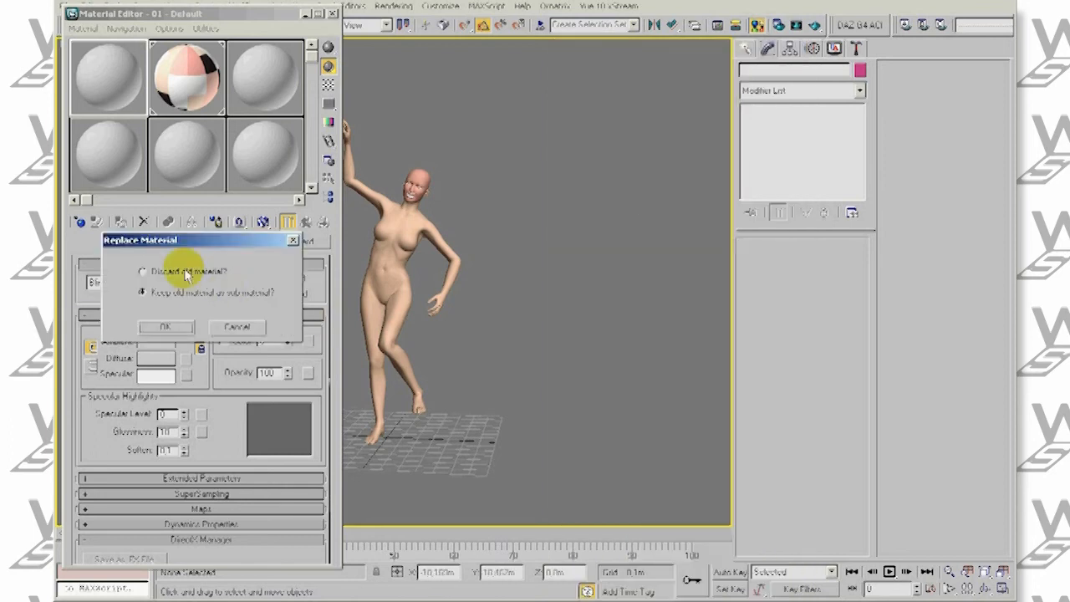
left_click(164, 326)
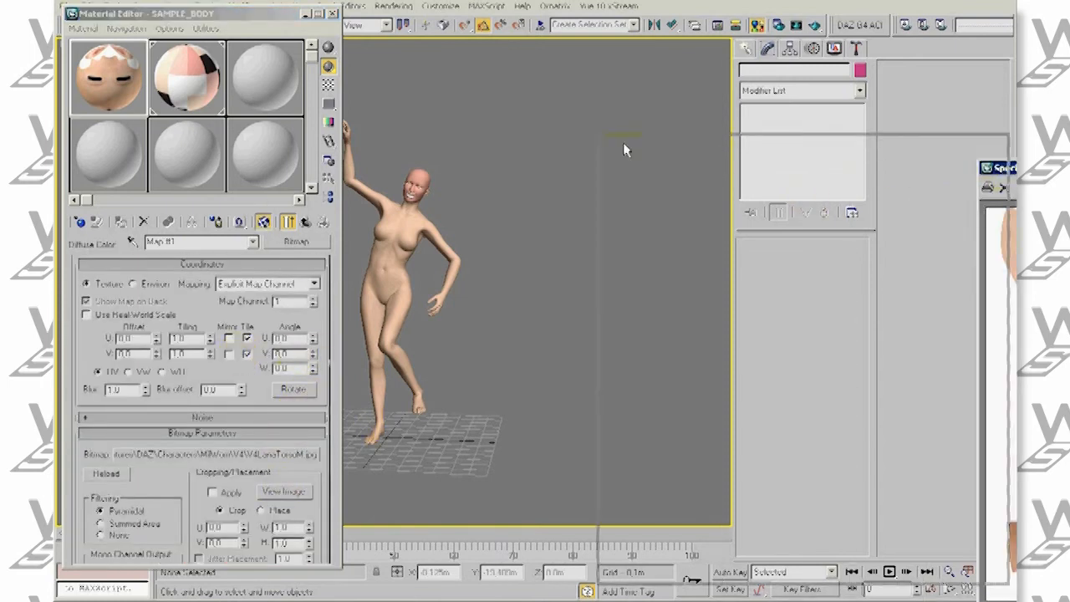
- Preview the torso skin diffuse bitmap and return to the body as an editable poly
left_click(284, 491)
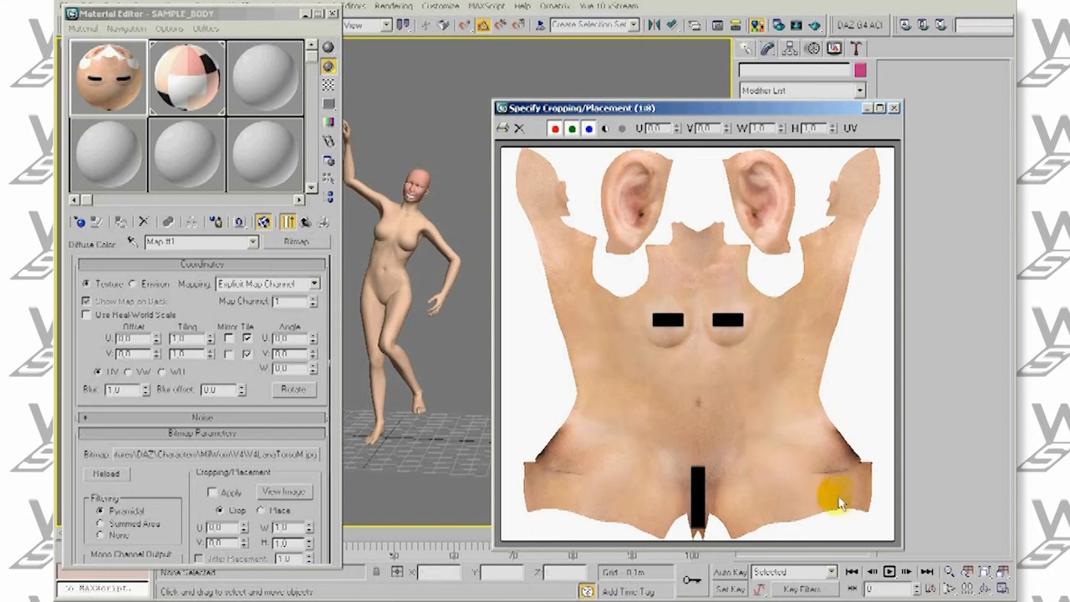
left_click(893, 107)
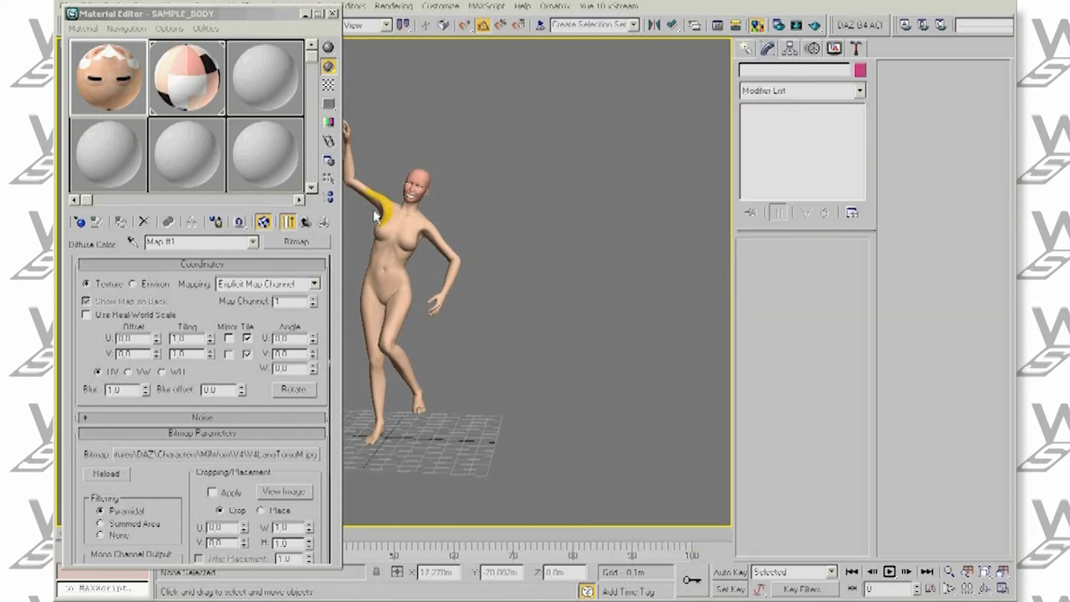
left_click(107, 77)
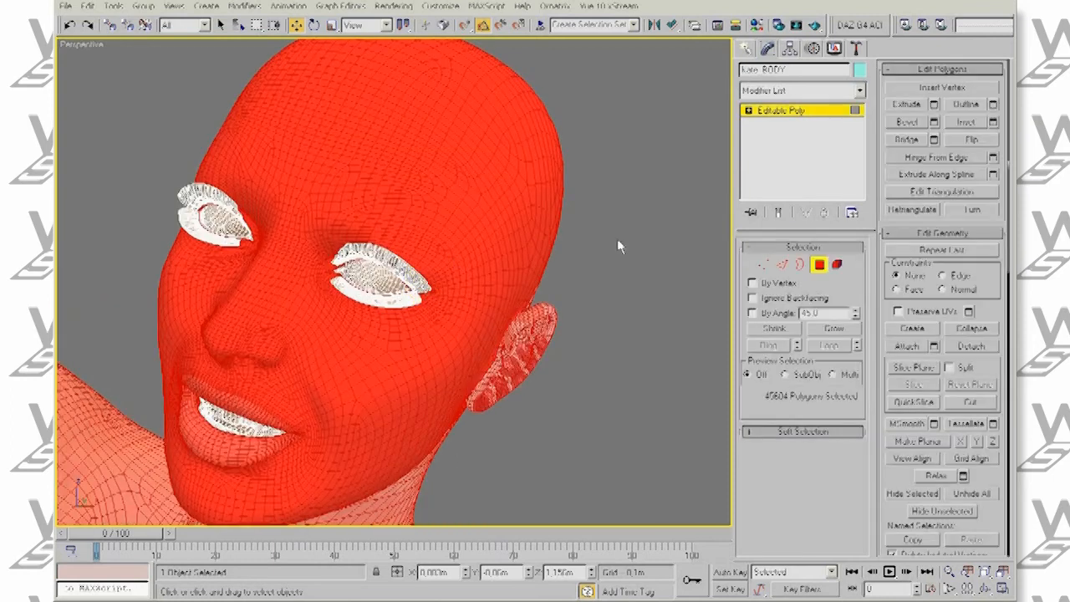
- Select head polygons in Editable Poly mode and review their assigned material IDs
left_click(971, 328)
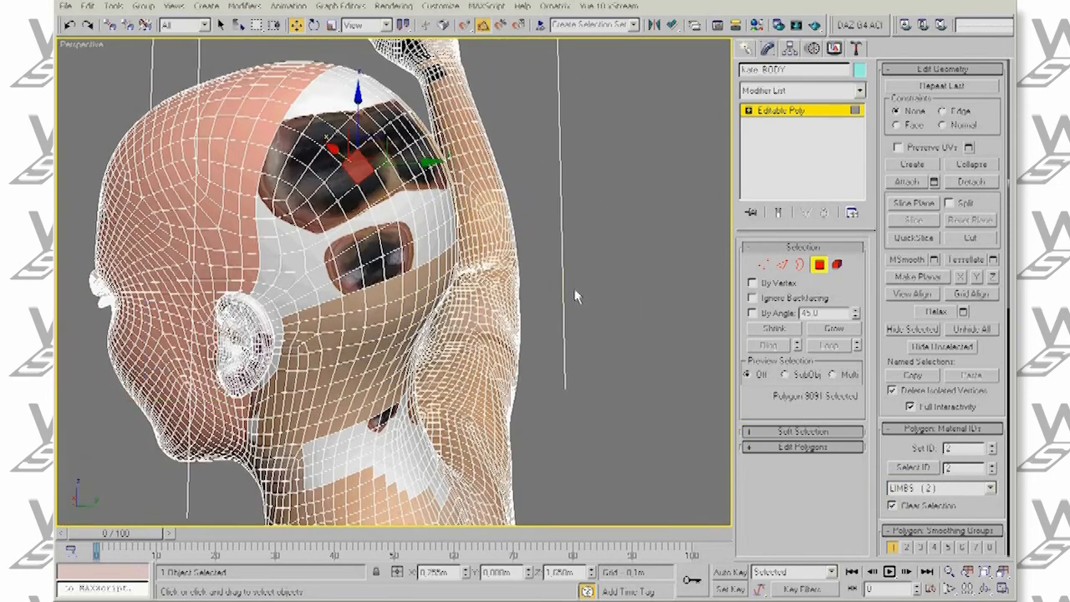
left_click(821, 265)
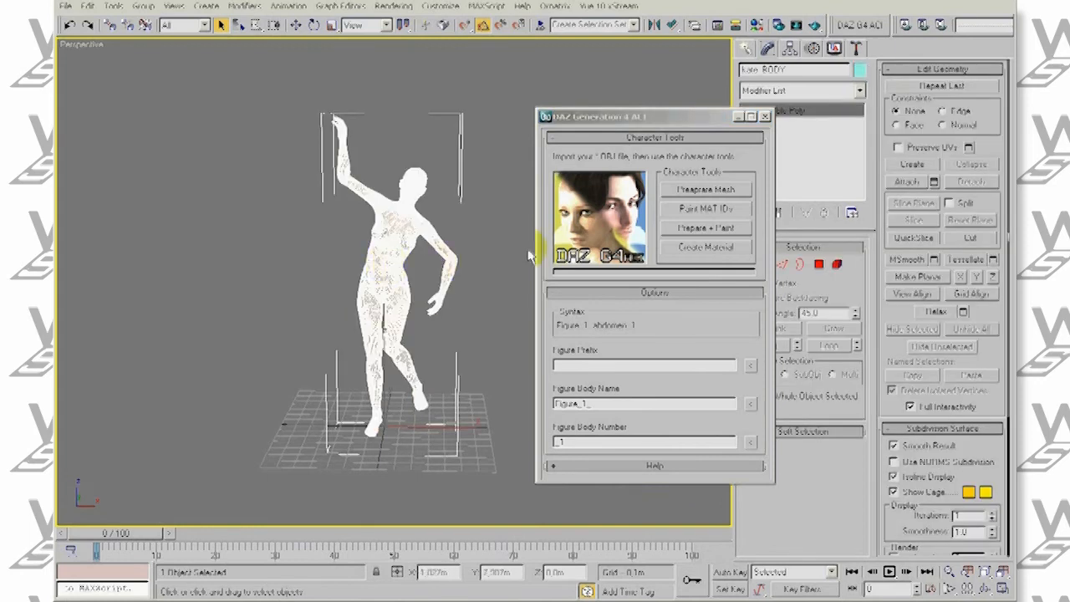
mouse_move(683, 216)
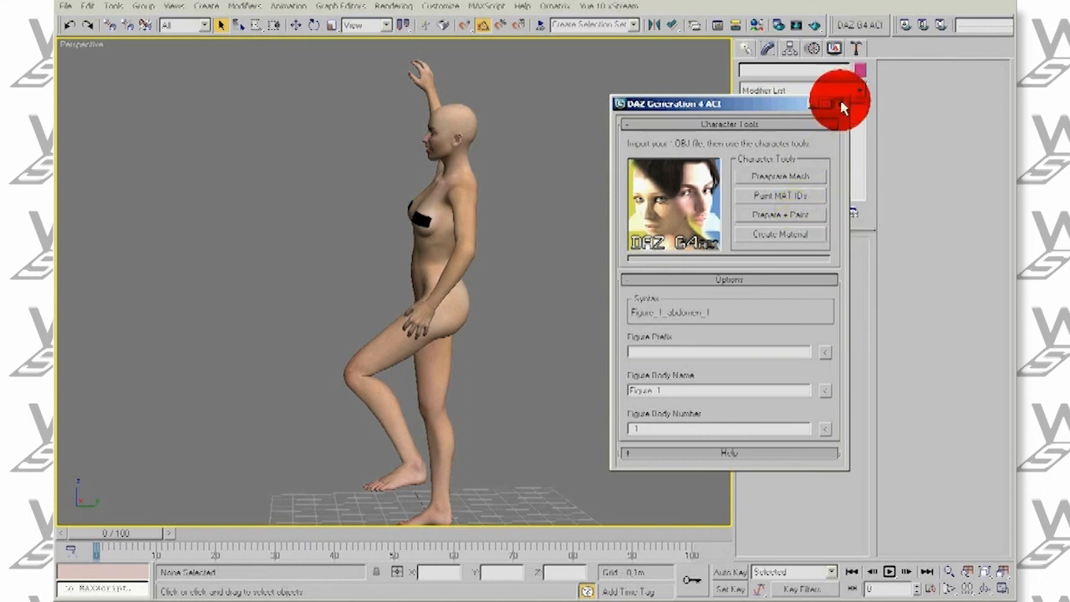
- Reset 3ds Max to an empty scene, discarding the current changes when prompted
left_click(842, 104)
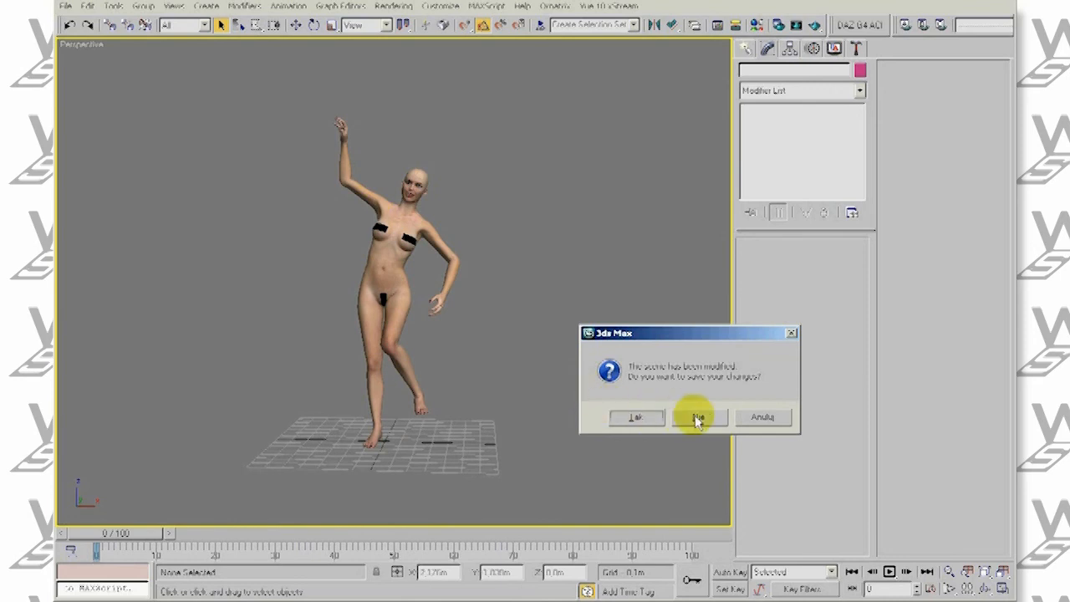
left_click(698, 418)
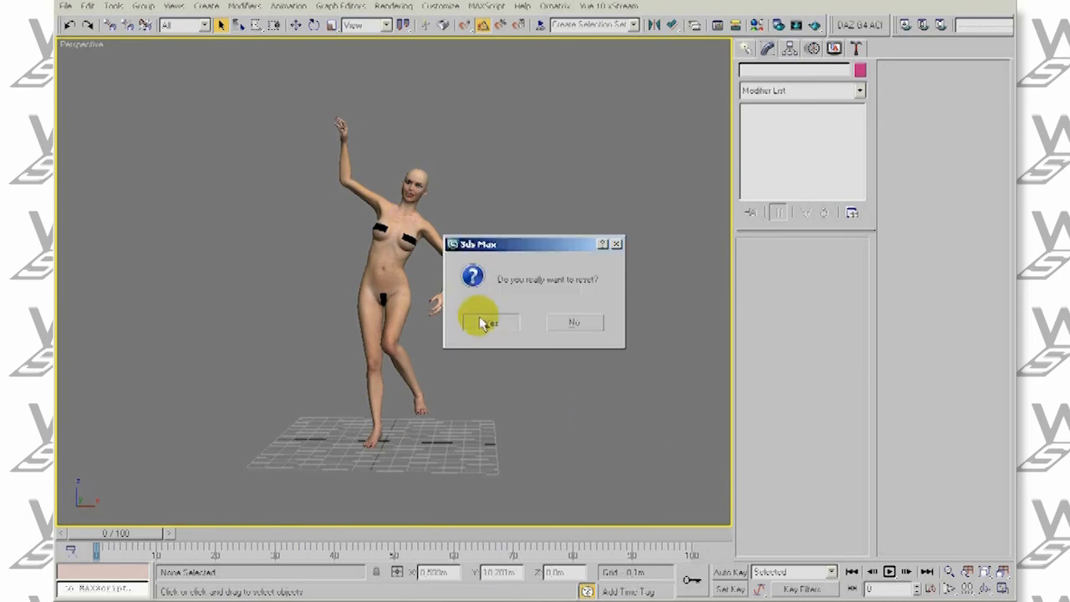
left_click(488, 323)
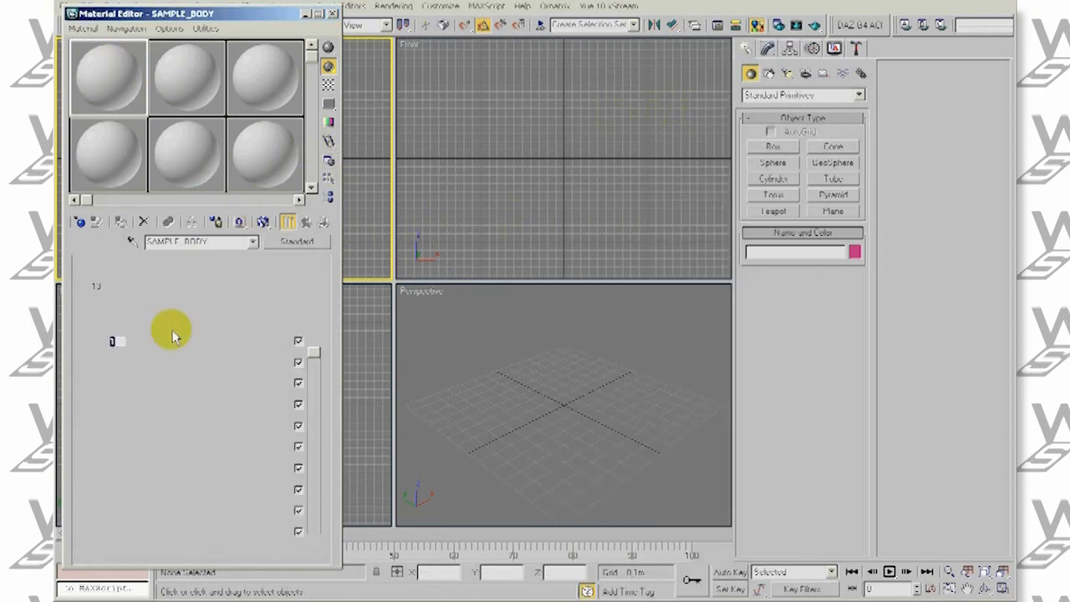
- Import the Poser figure OBJ with 'Kate' as the prefix on every part name
left_click(67, 7)
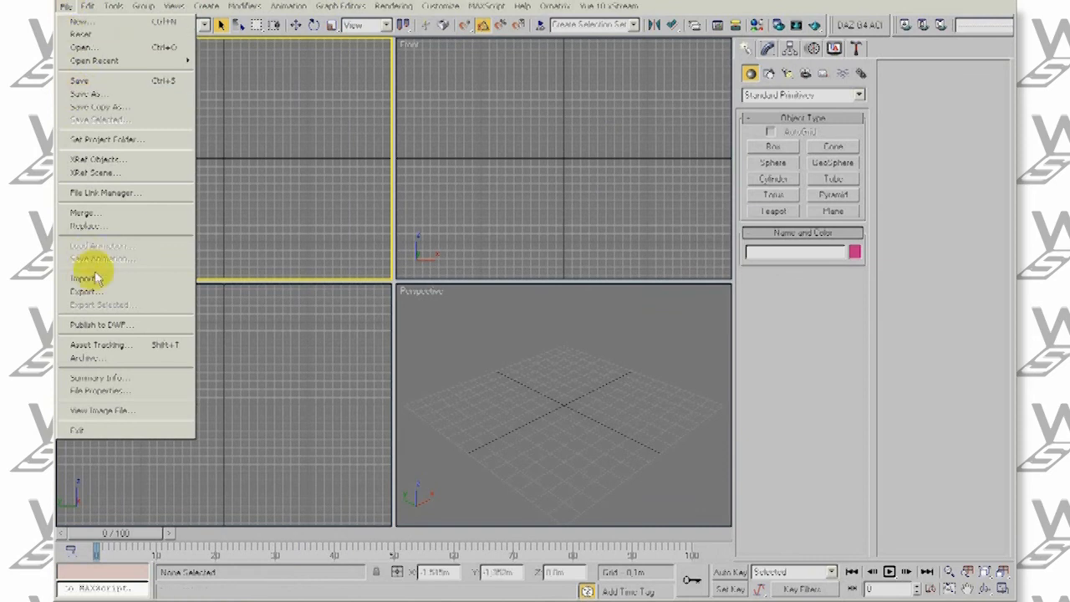
left_click(83, 278)
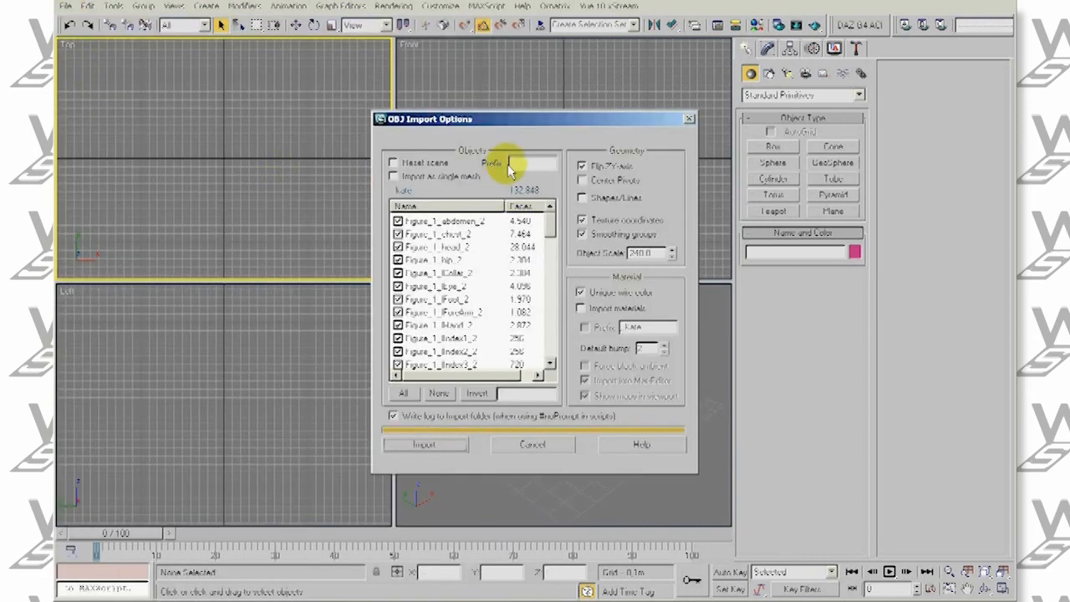
type("Kate_")
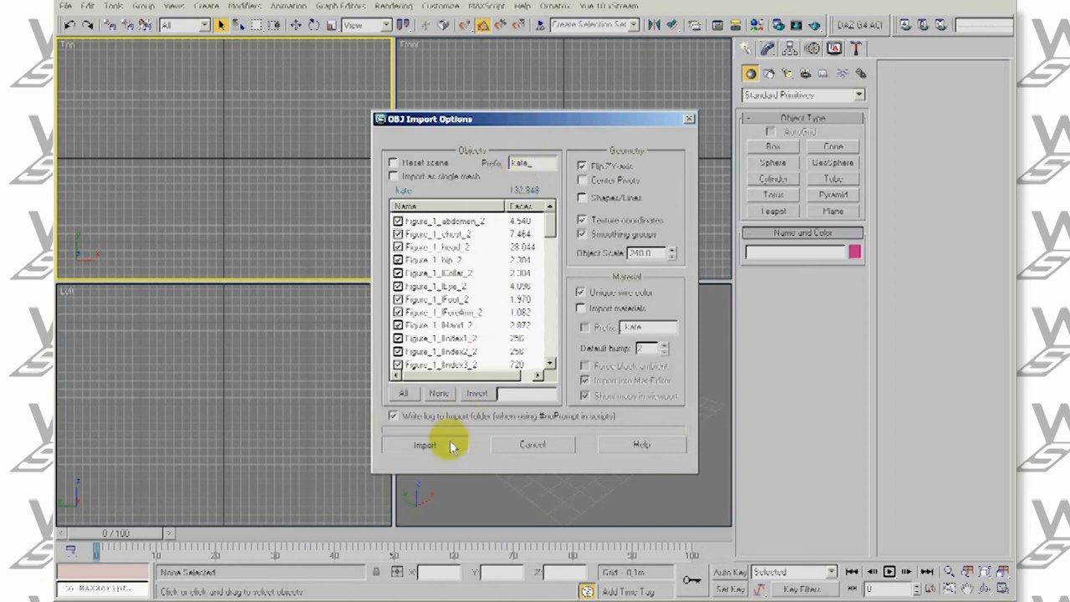
left_click(424, 445)
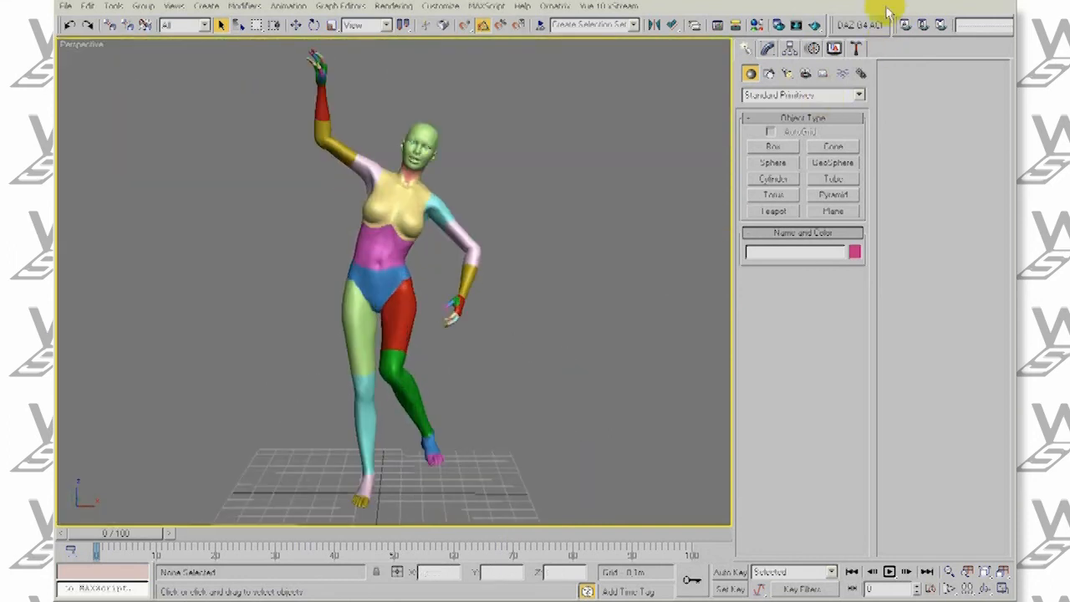
- In the DAZ Generation 4 ACI panel, set Figure Prefix 'Kate_' and run Prepare + Paint
left_click(860, 25)
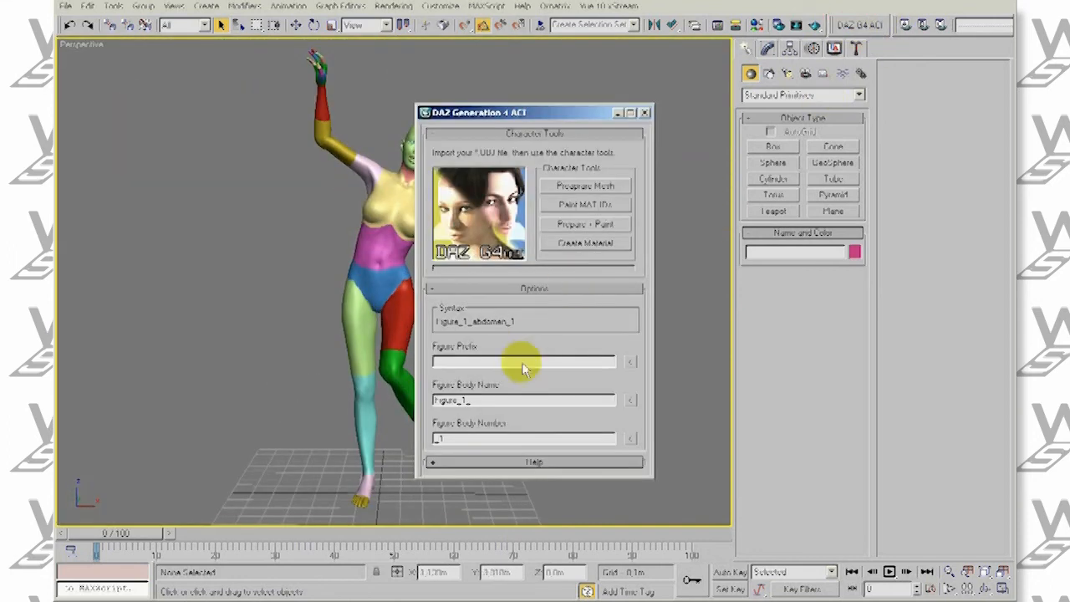
type("Kate_")
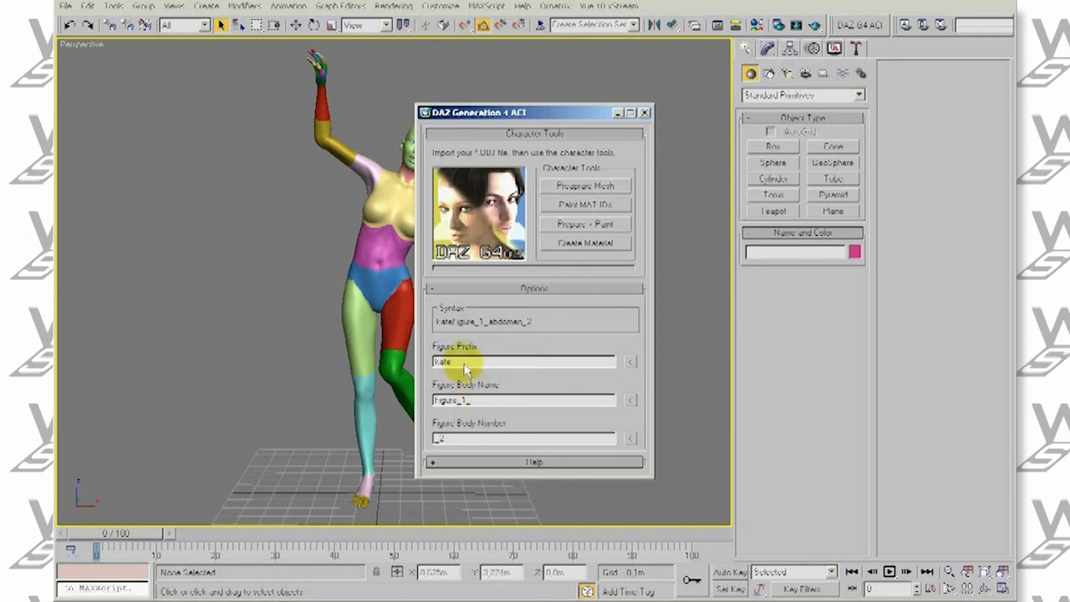
mouse_move(585, 224)
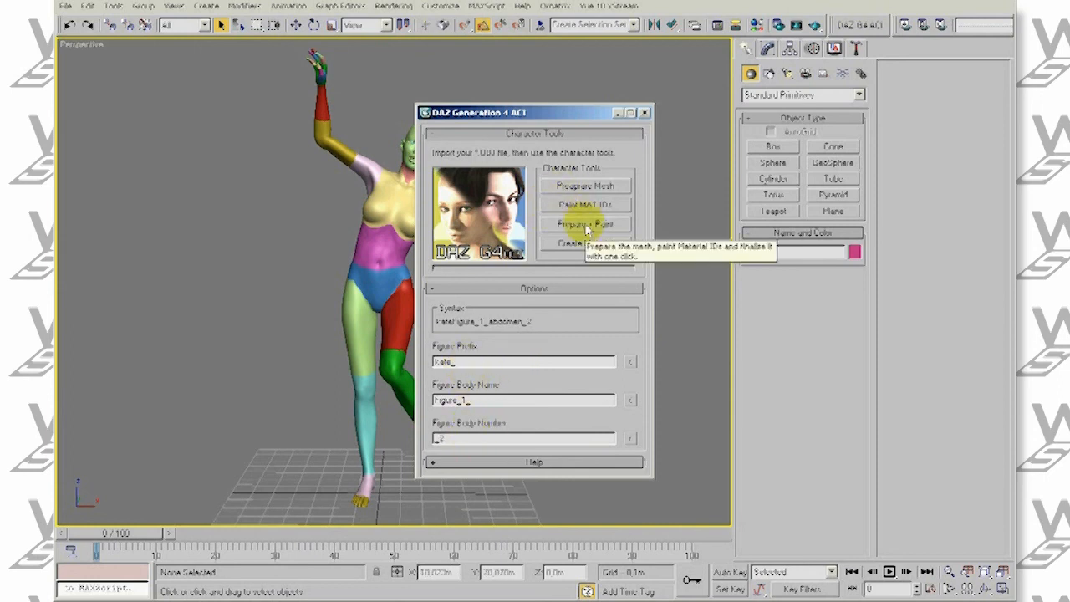
left_click(585, 224)
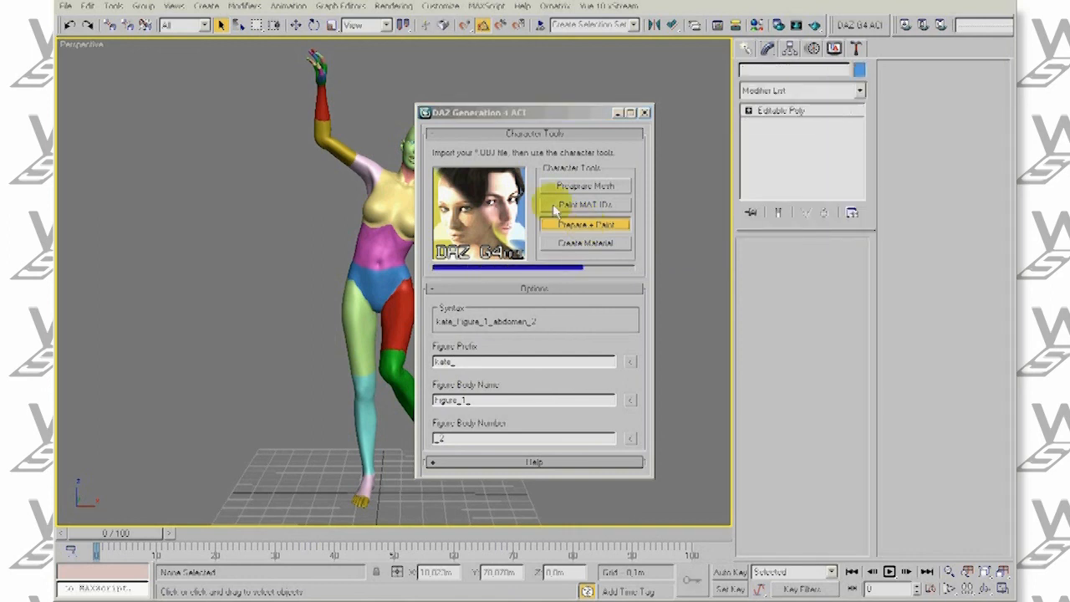
left_click(585, 224)
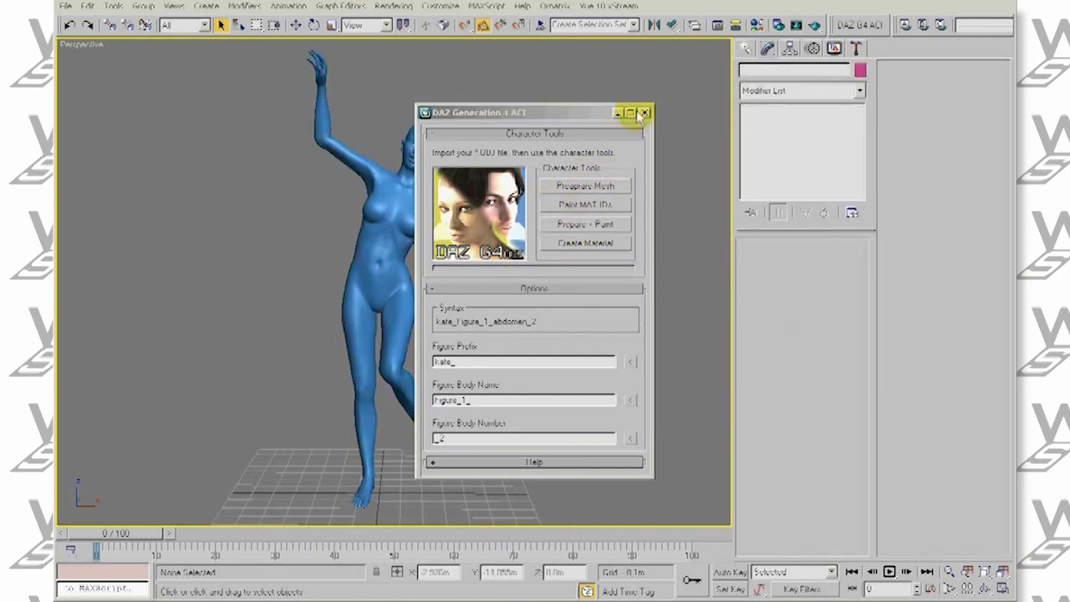